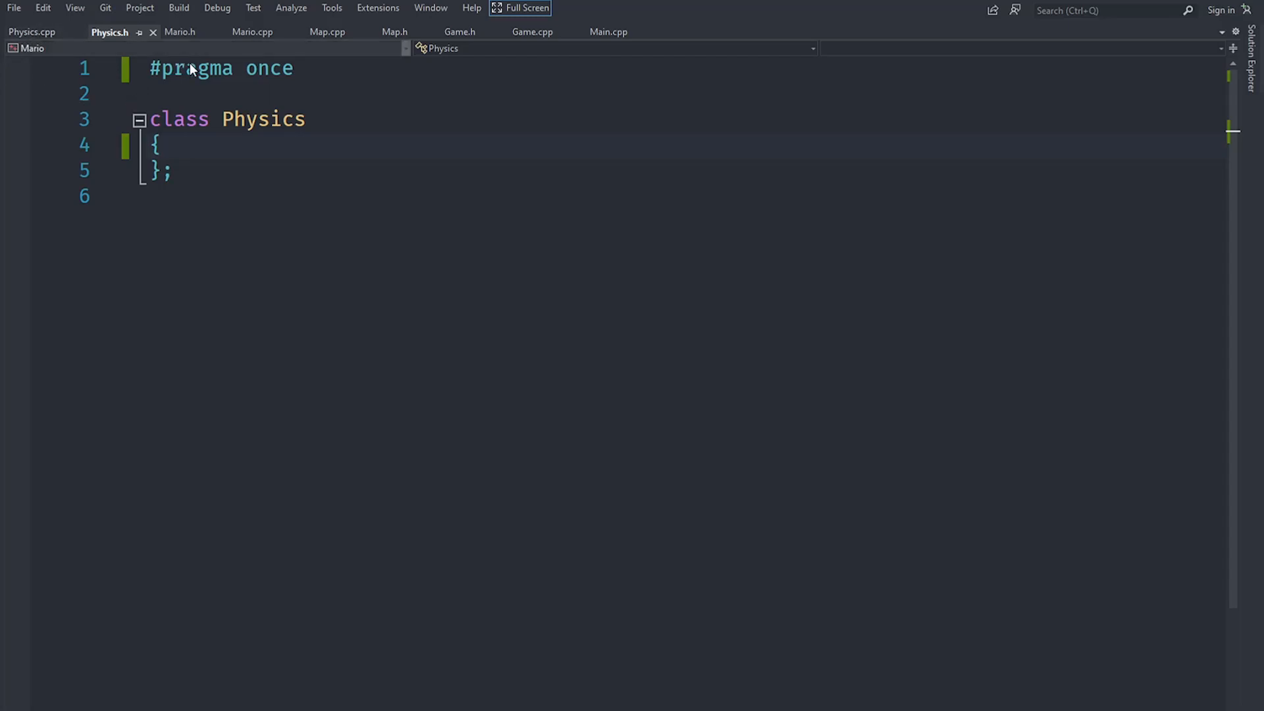
- Begin an #include directive on a new line below #pragma once in Physics.h
key(Enter)
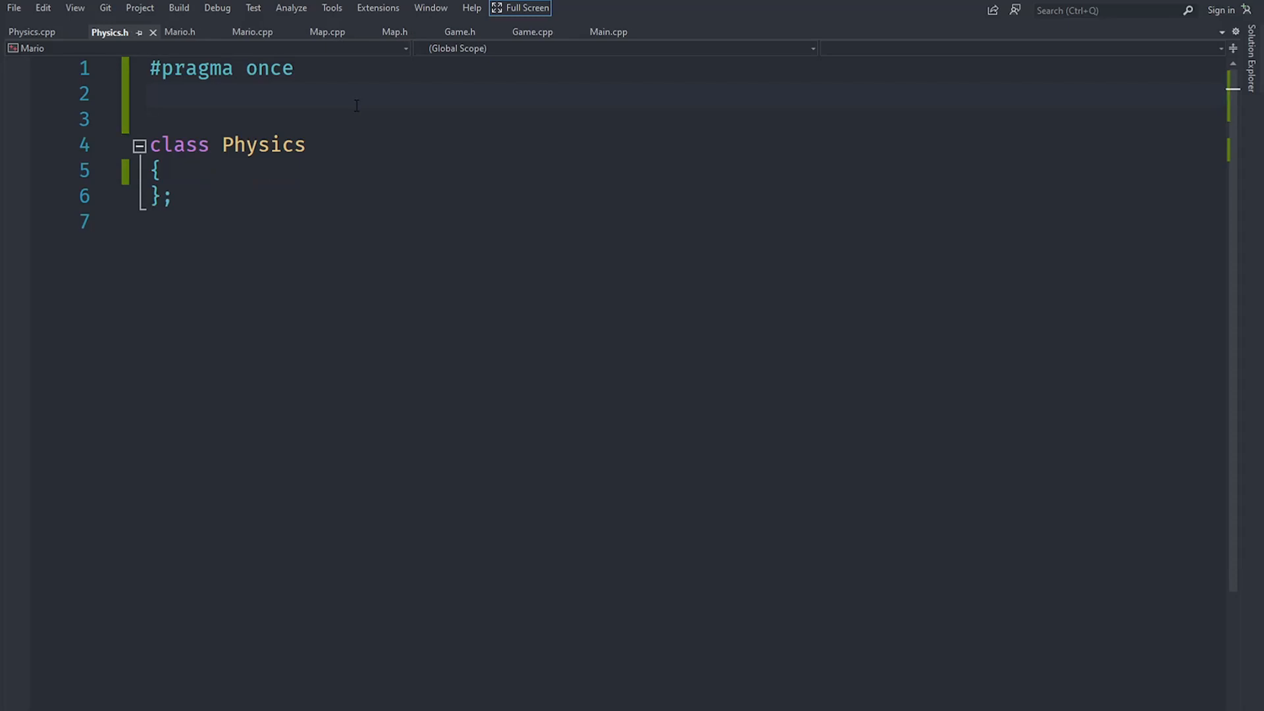
text(#include)
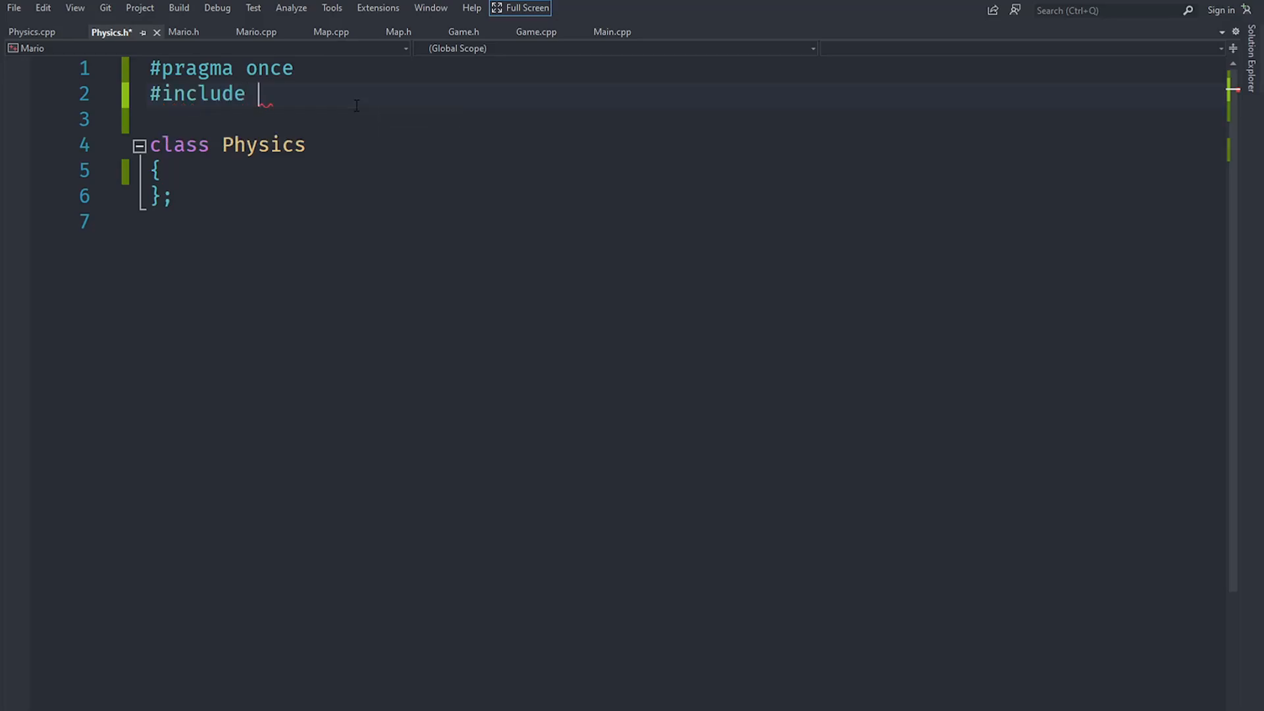
- Include <box2d/b2_body.h> and add public: and private: sections to the Physics class
text(<b>)
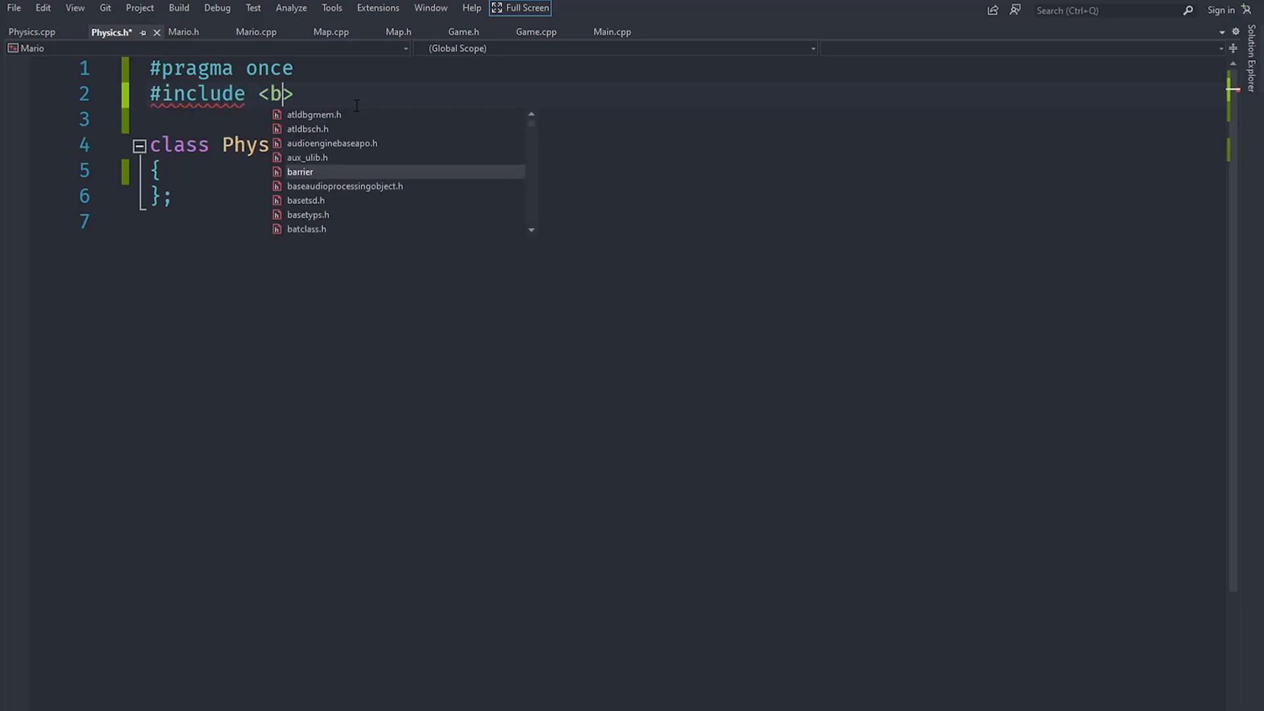
text(ox2d/b2_body.h)
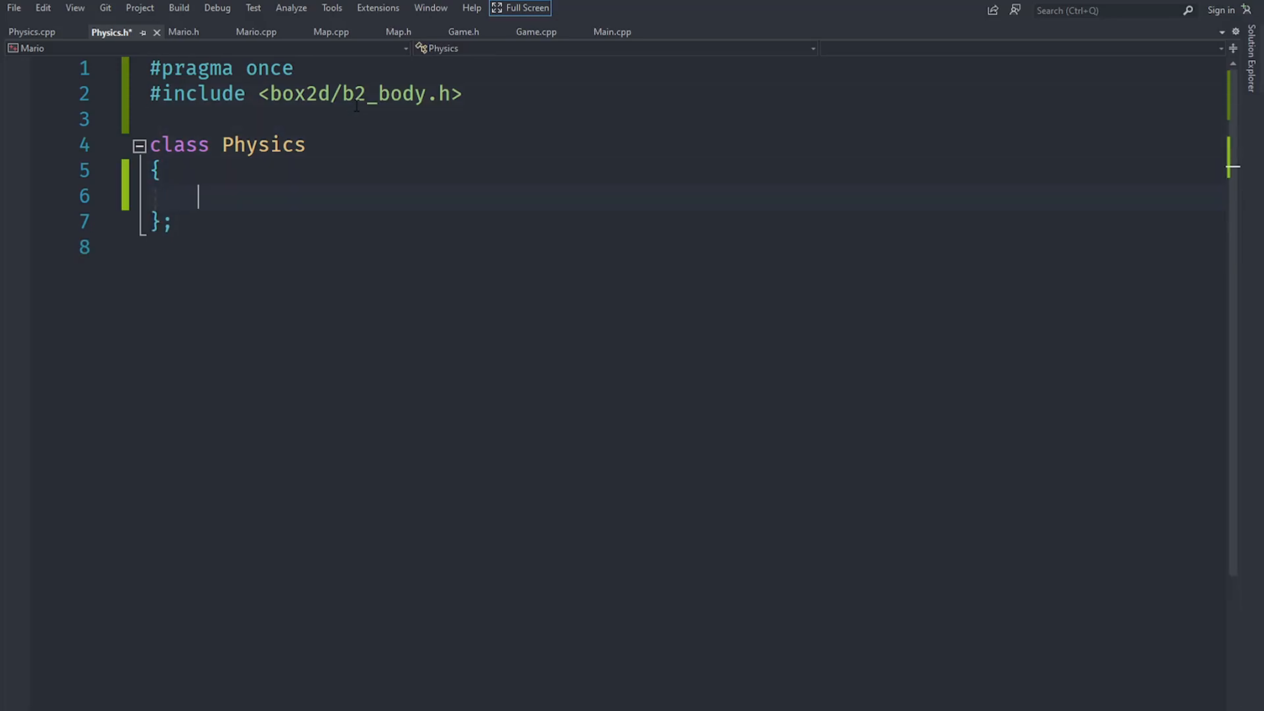
text(py)
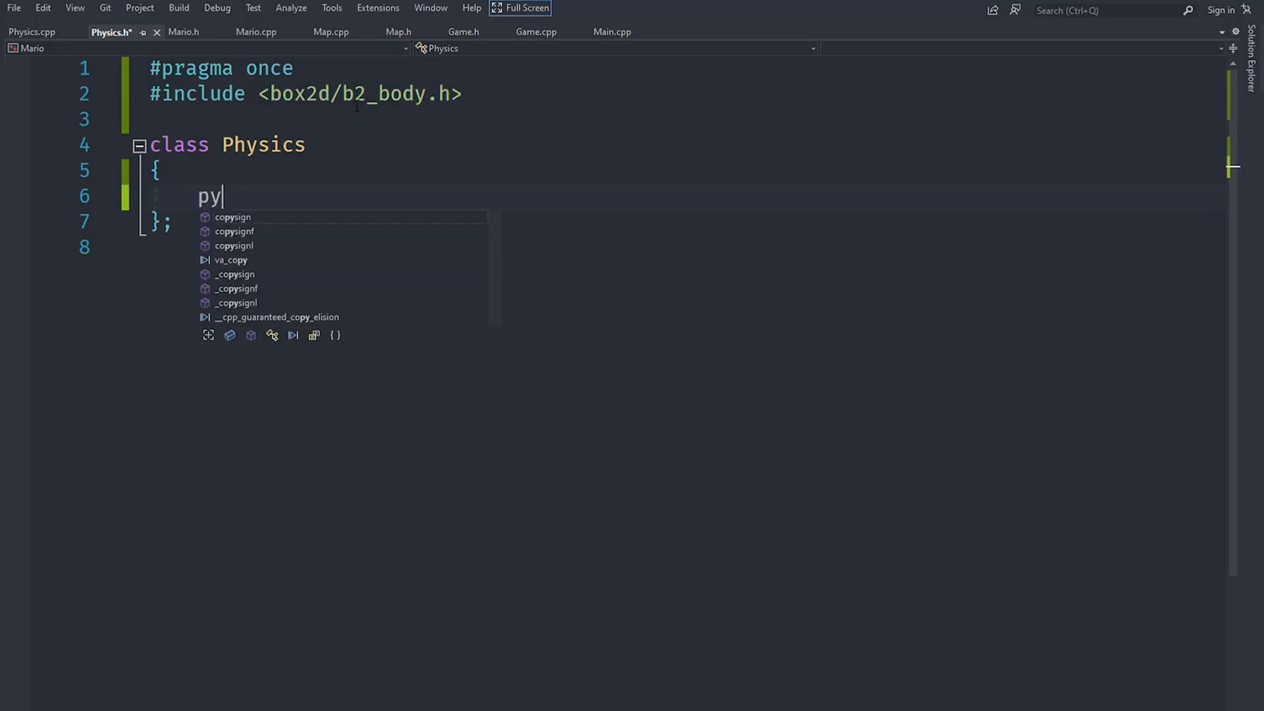
text(public:)
text(private:)
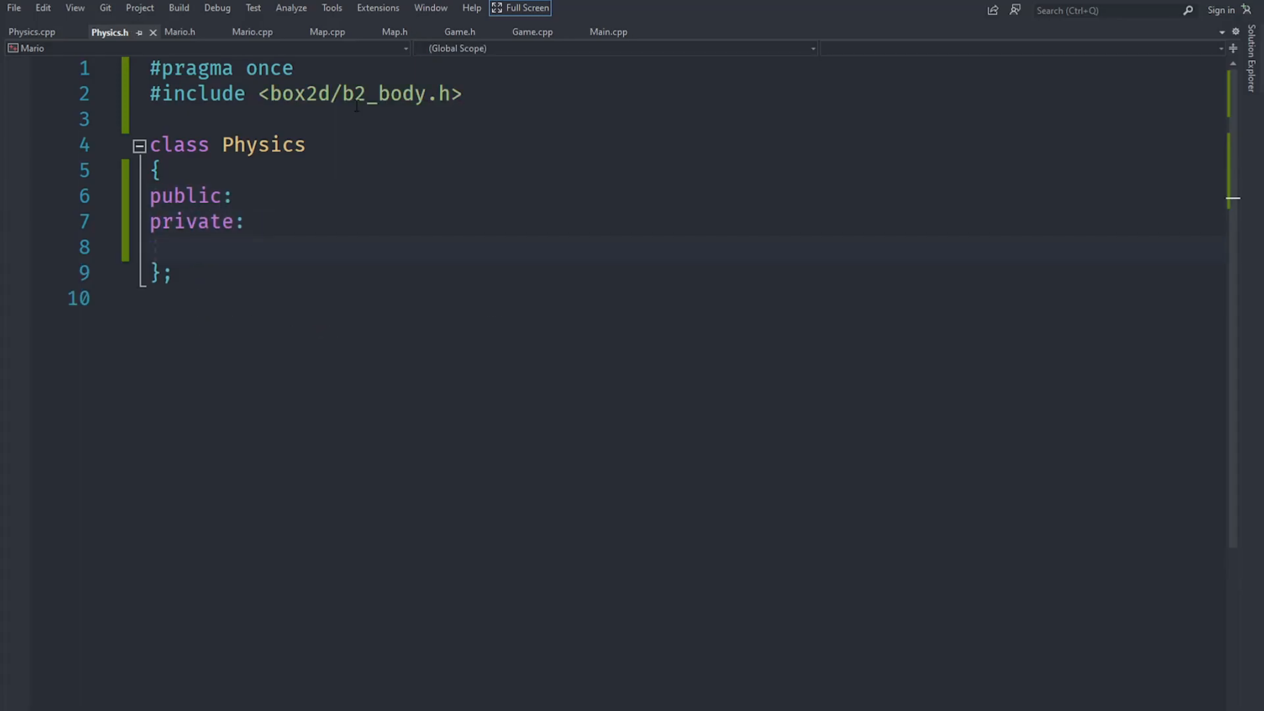
- Declare a private static b2World world member, switch the include to b2_world.h, and start a public static declaration
text(b2World world)
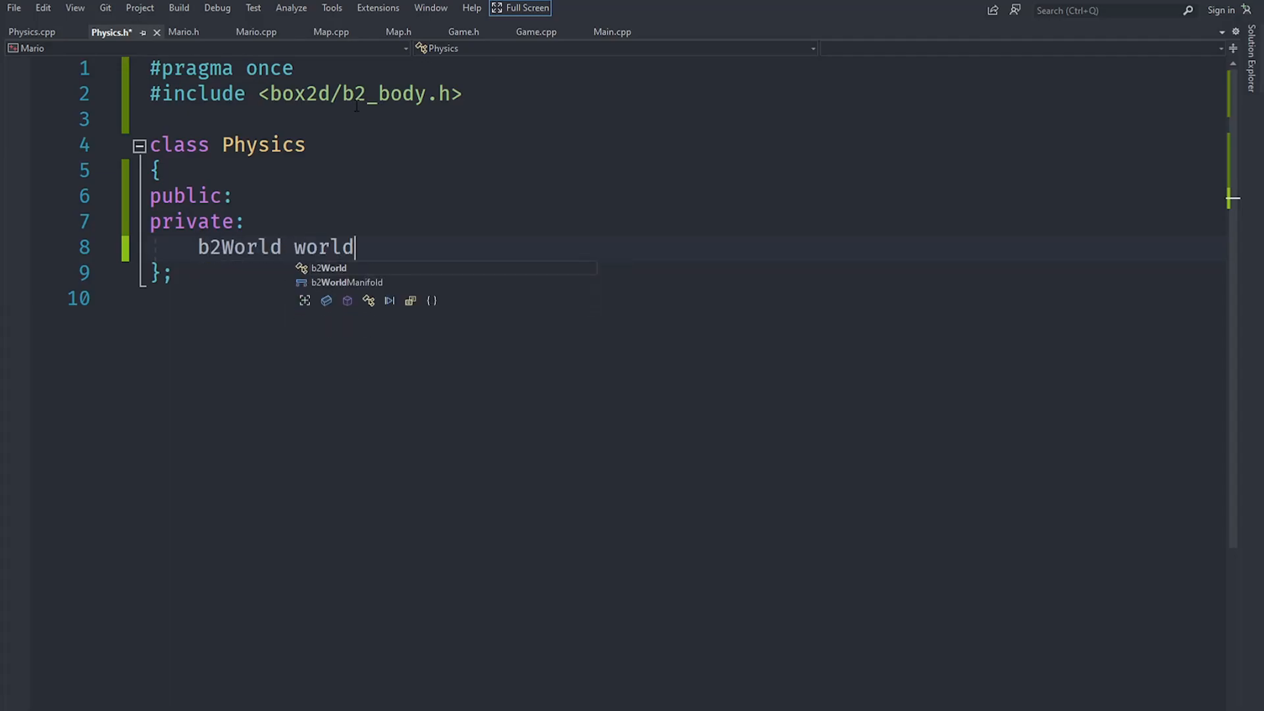
text(;)
click(306, 94)
text(worl)
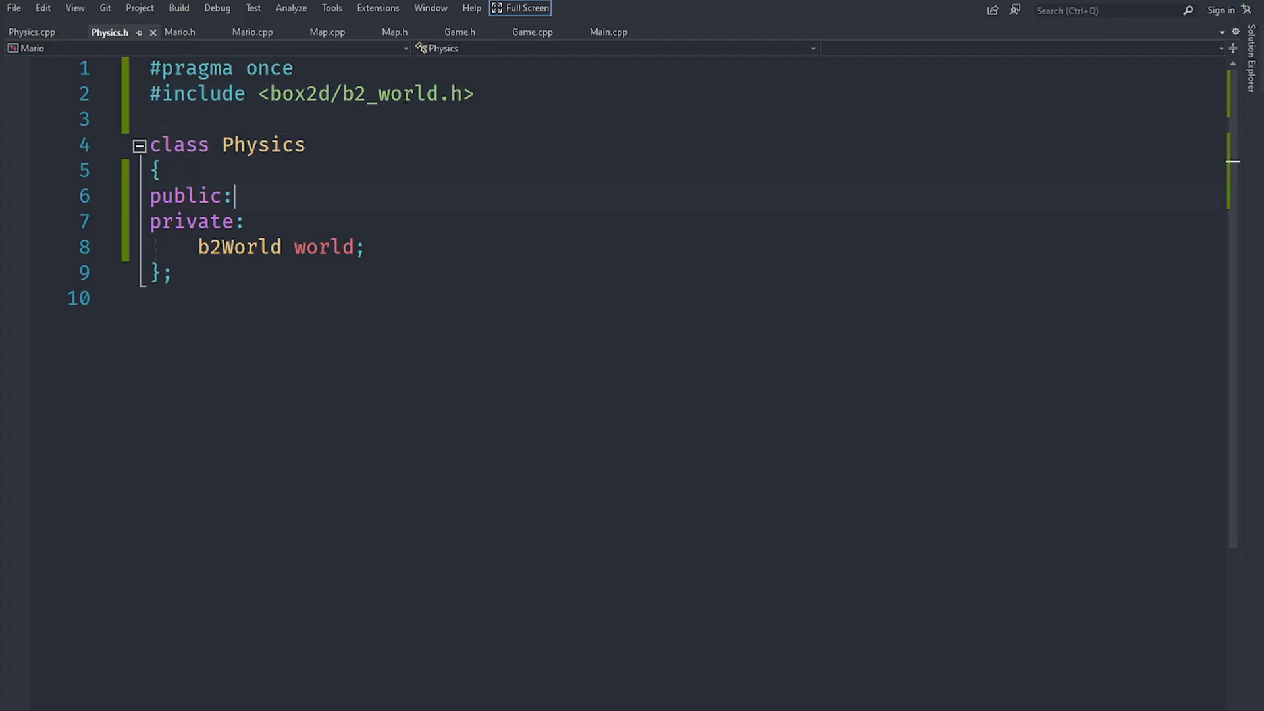
key(Enter)
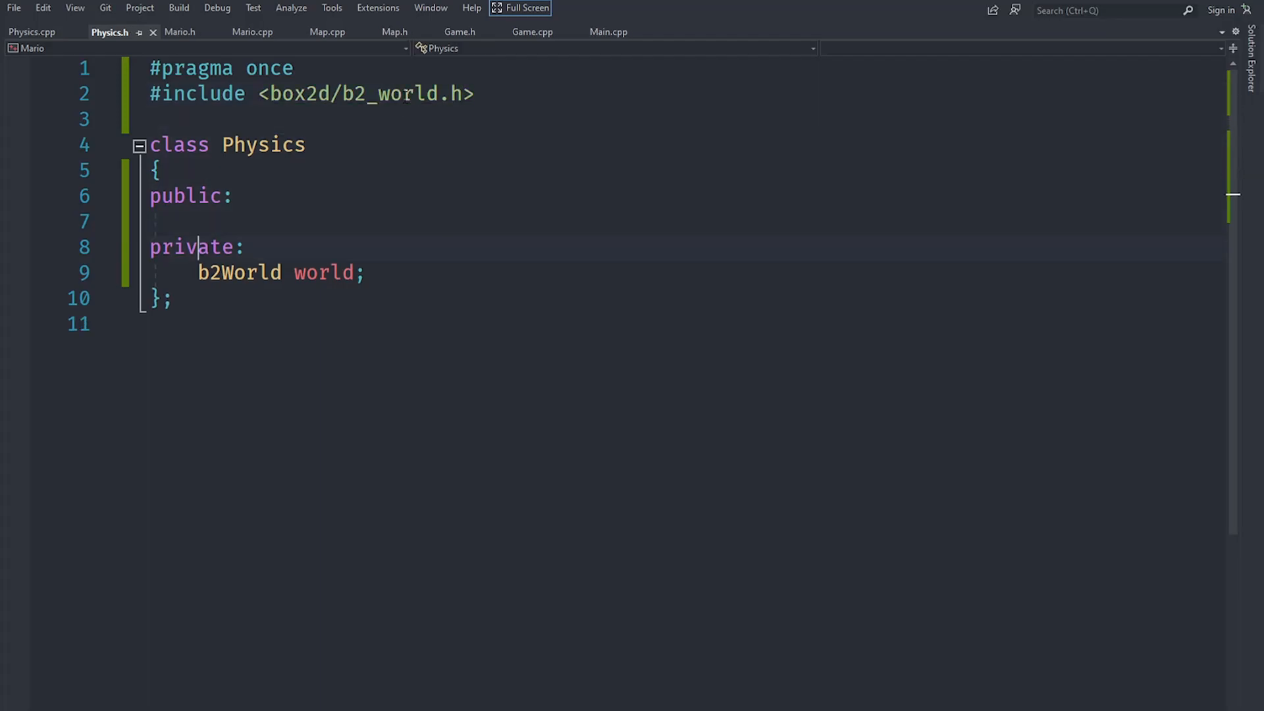
text(static)
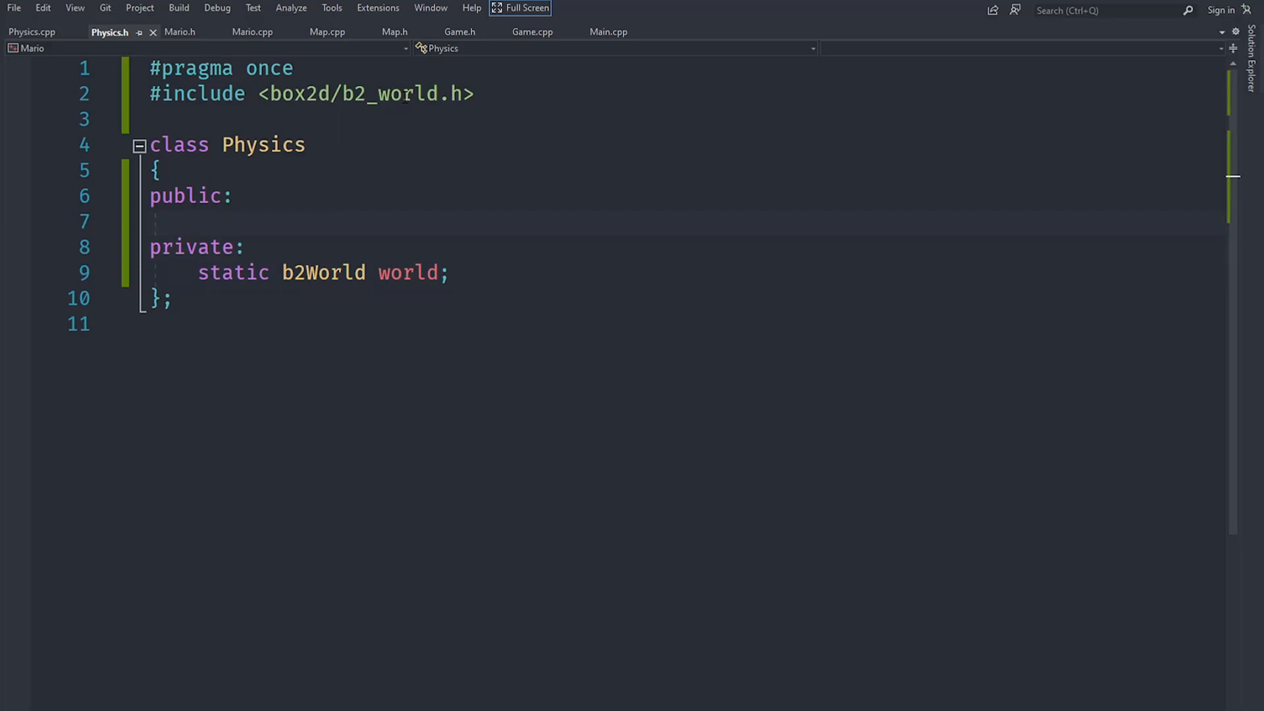
text(static void Init)
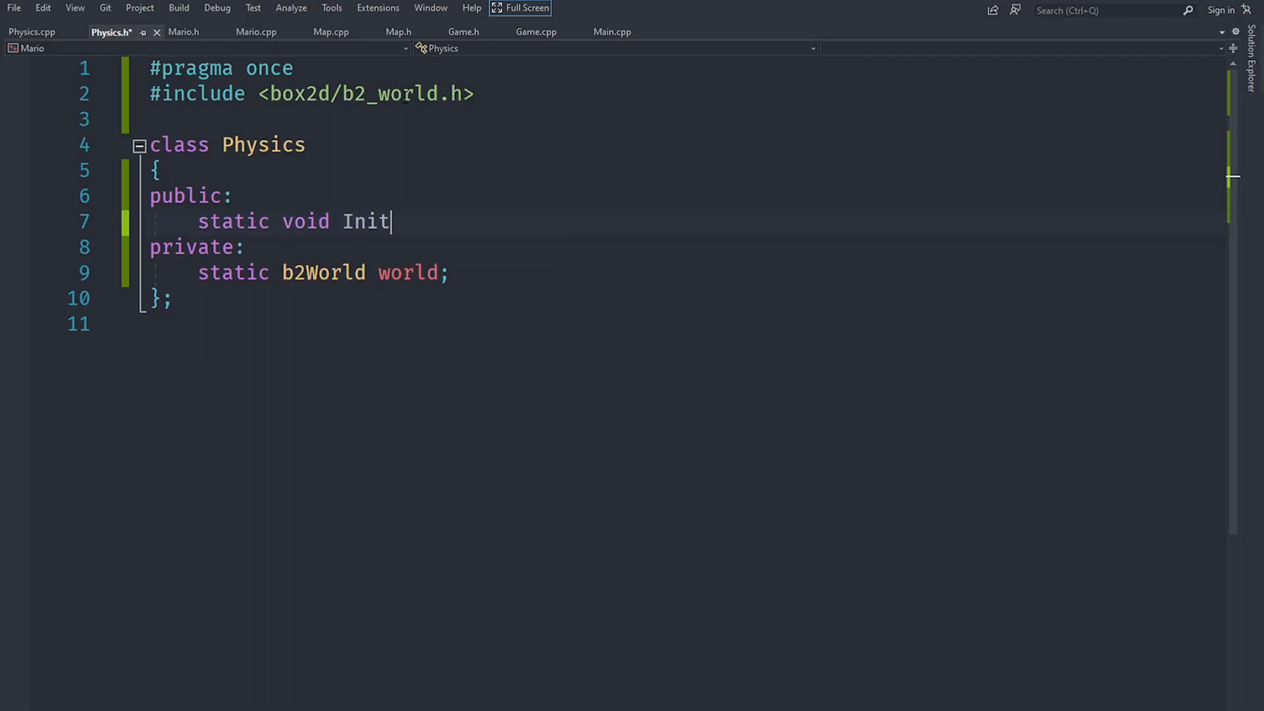
- Declare static Init() and Update(float deltaTime), generate their definitions, and move to Physics.cpp
text(();)
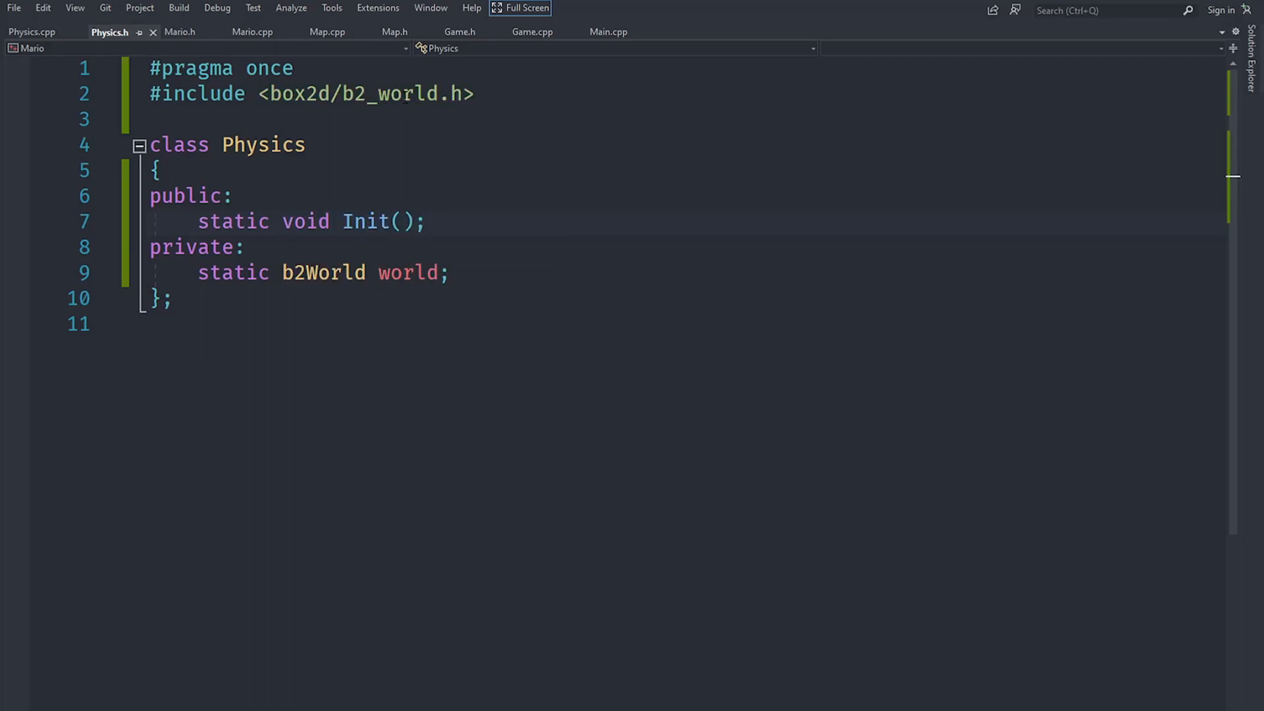
text(static void Update(fl)
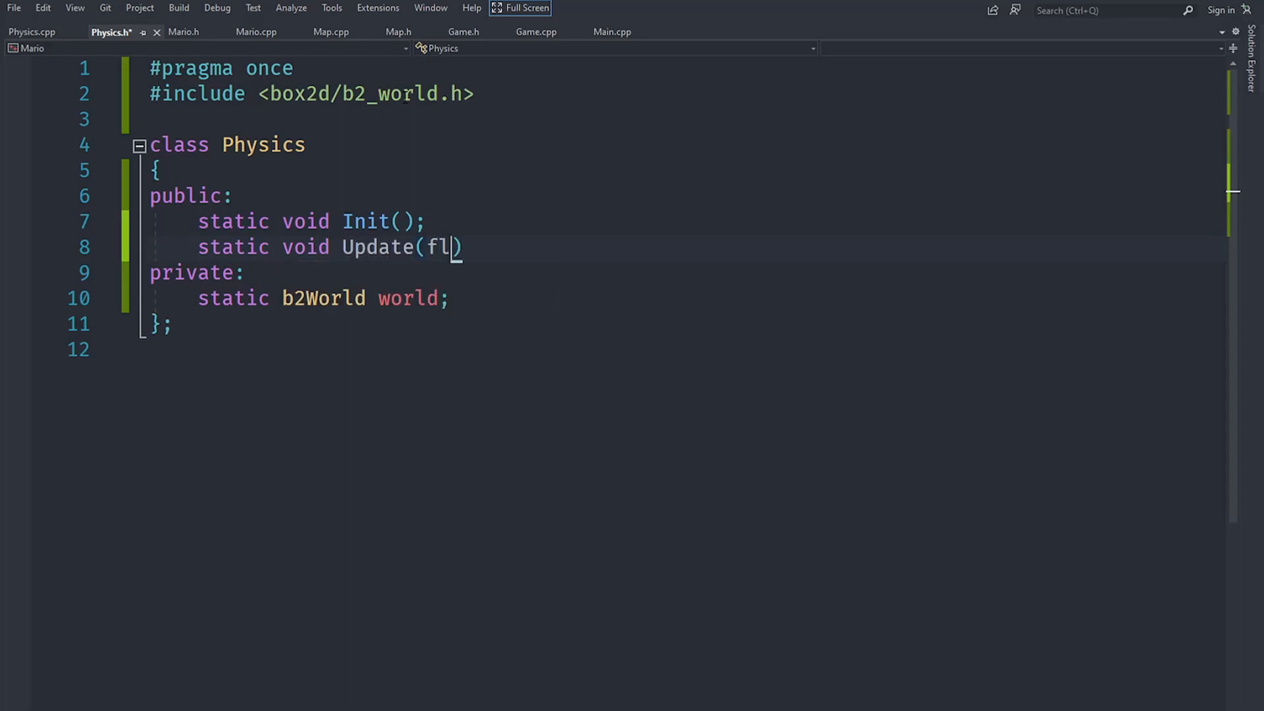
text(oat deltaTime)
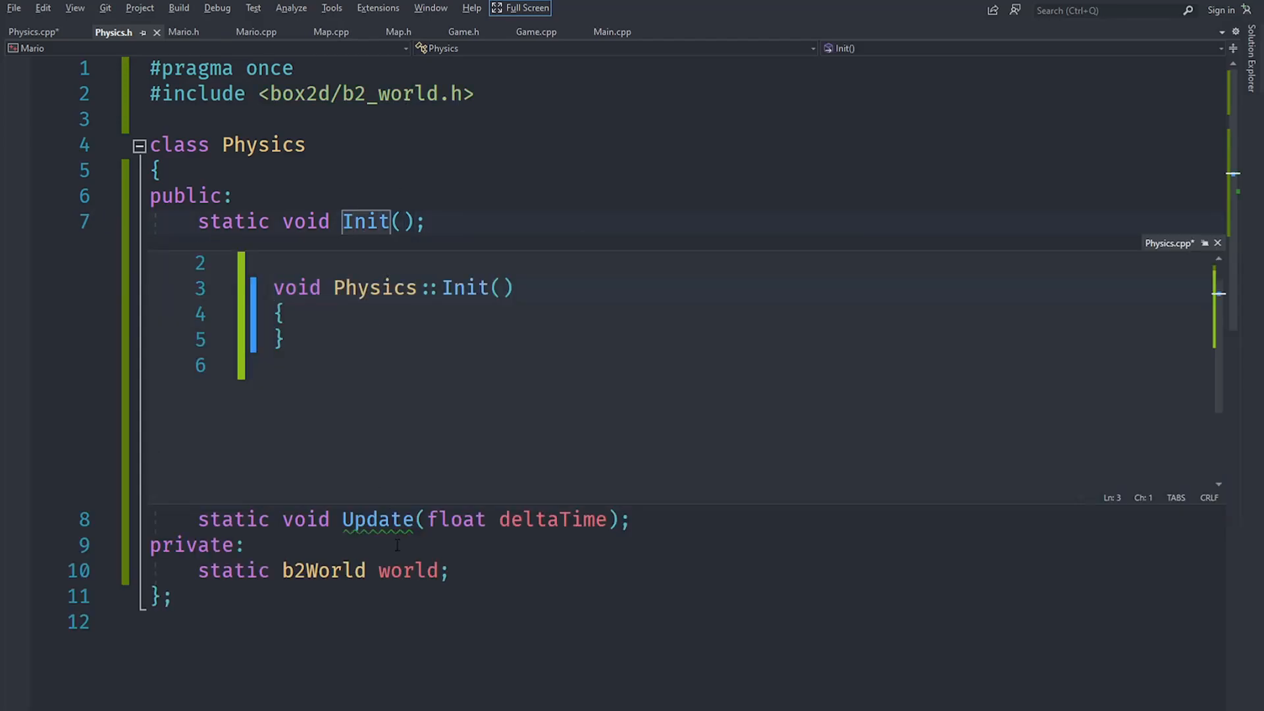
click(377, 520)
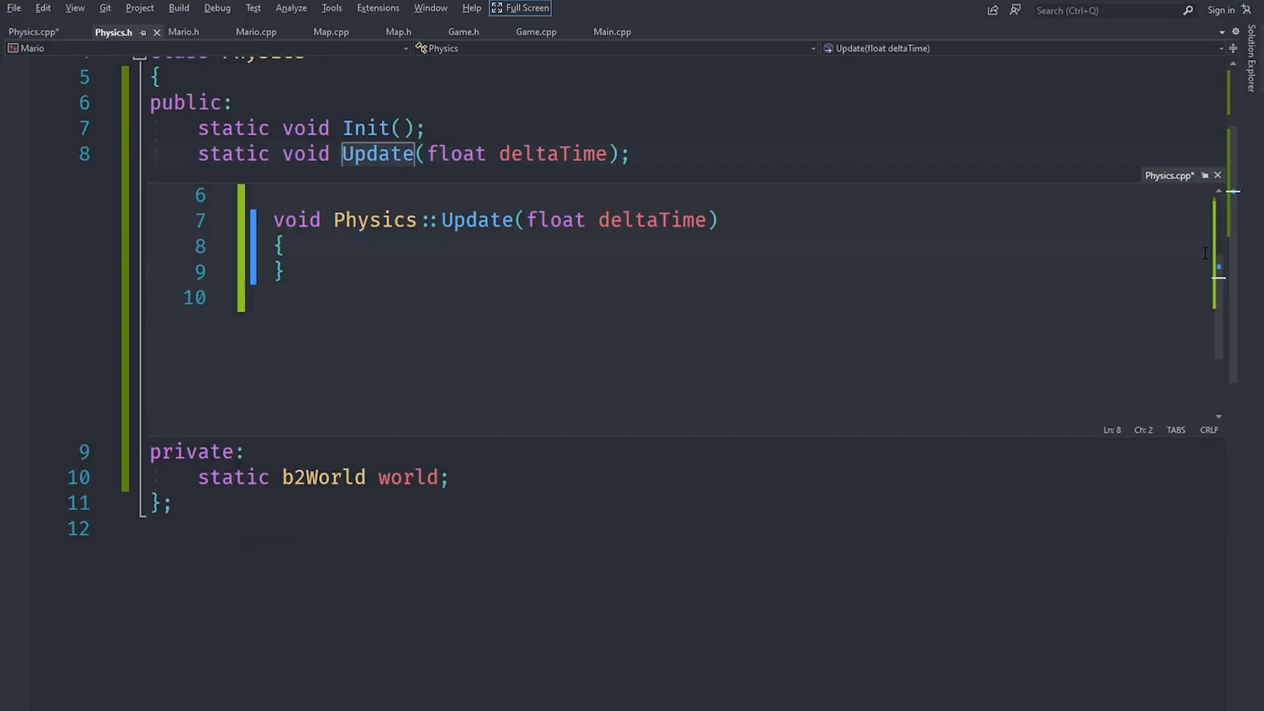
click(33, 31)
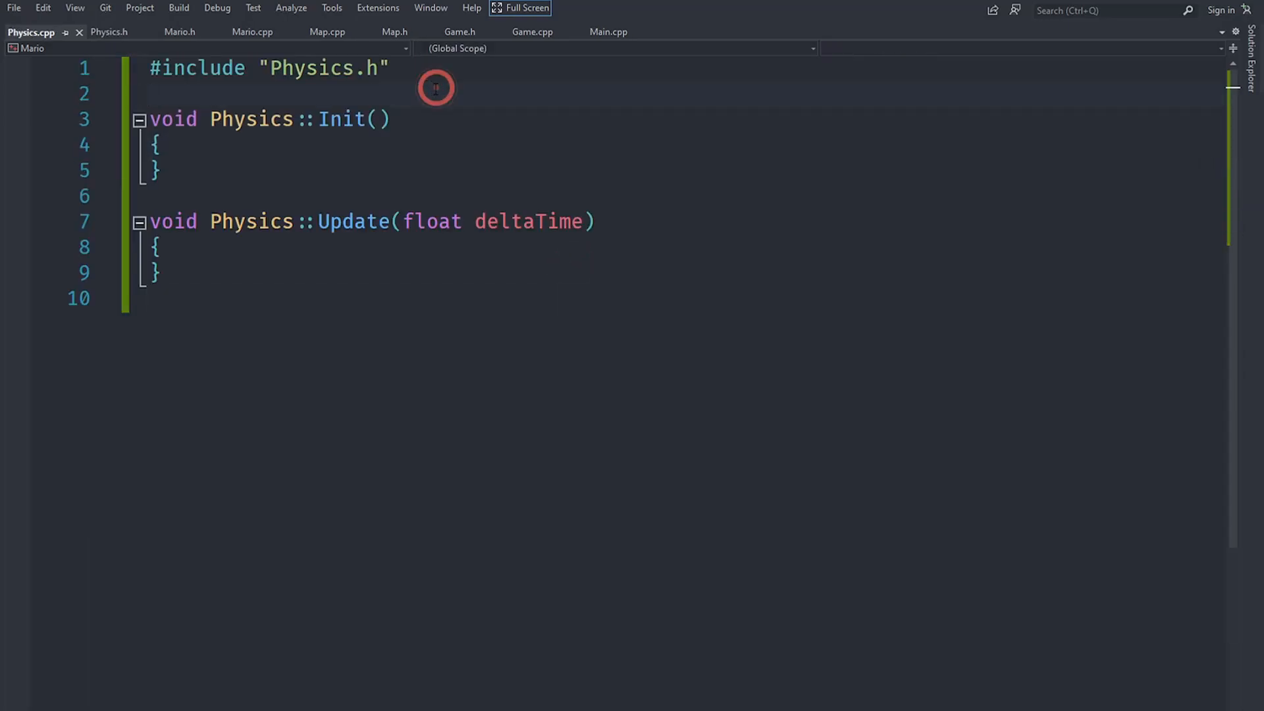
- Define the static member as b2World Physics::world{}; below the Physics.h include
key(enter)
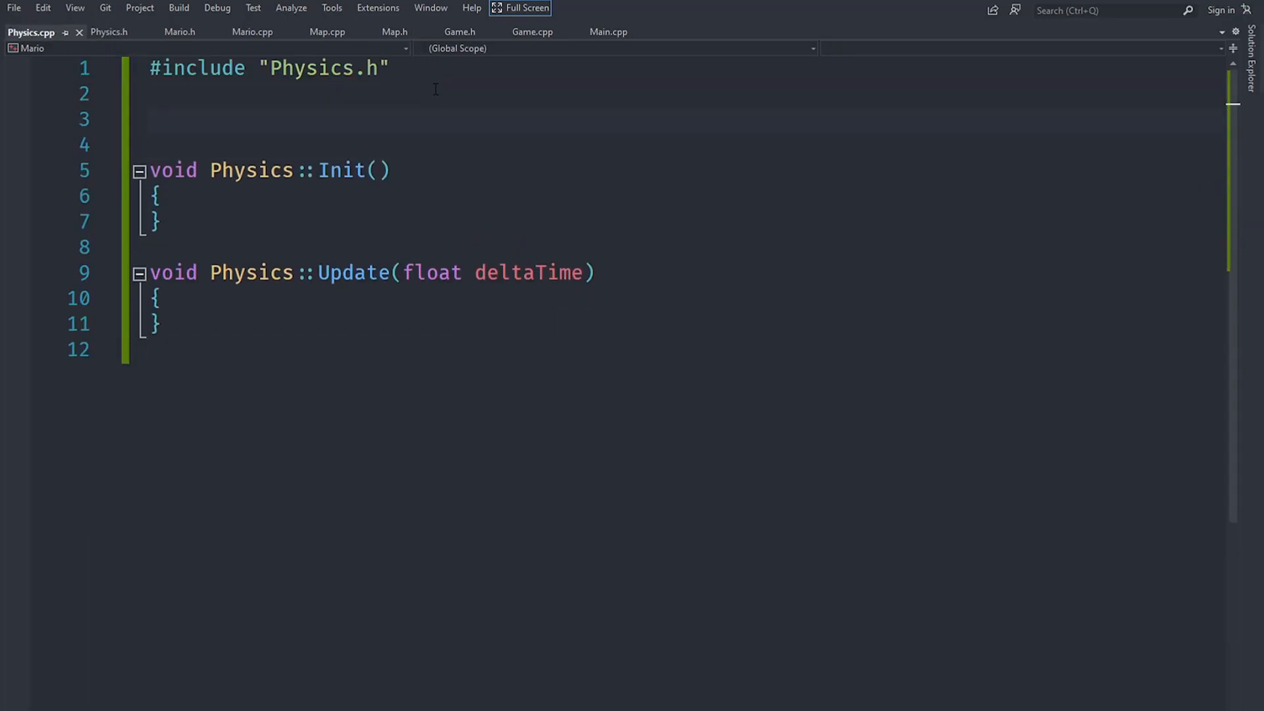
text(b2World)
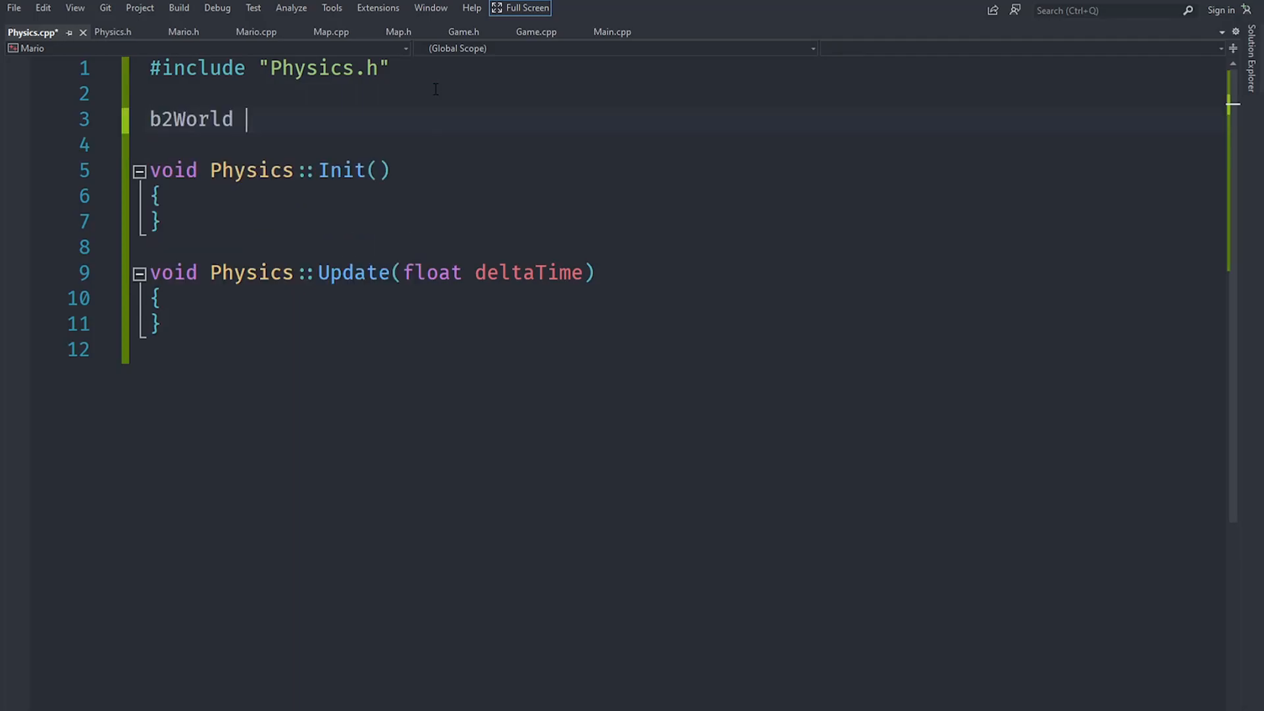
text(Res)
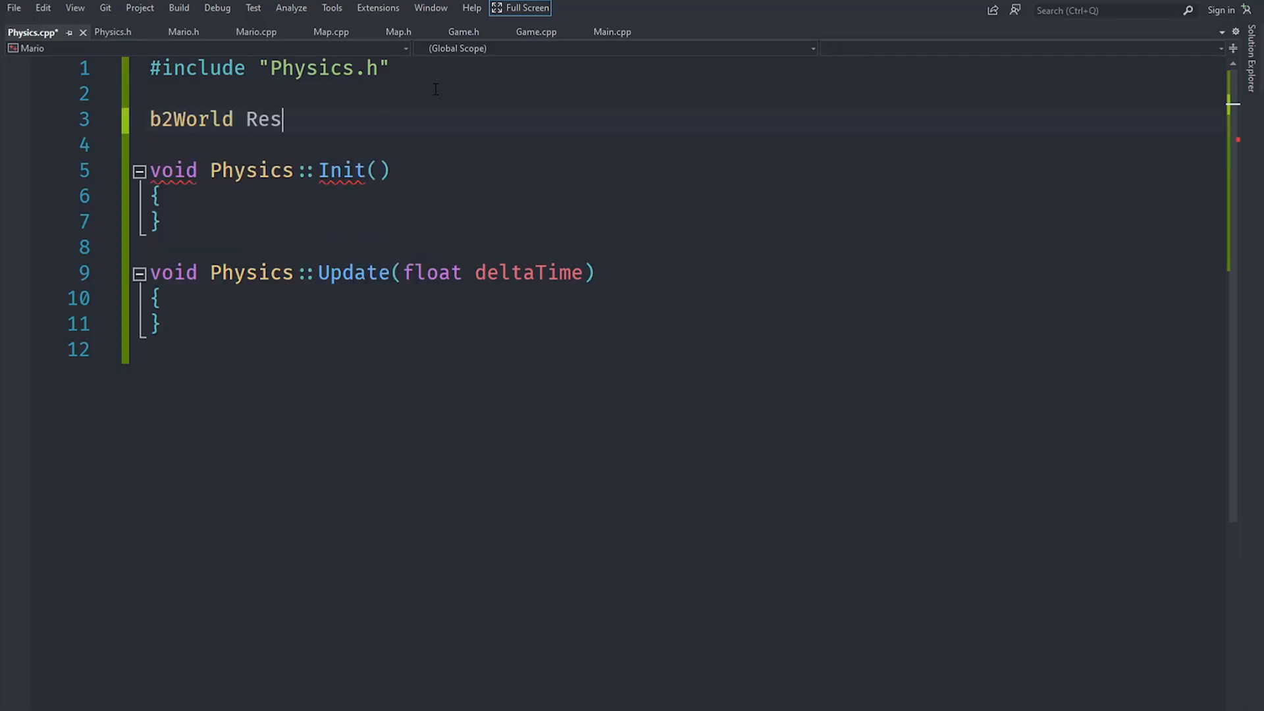
key(backspace)
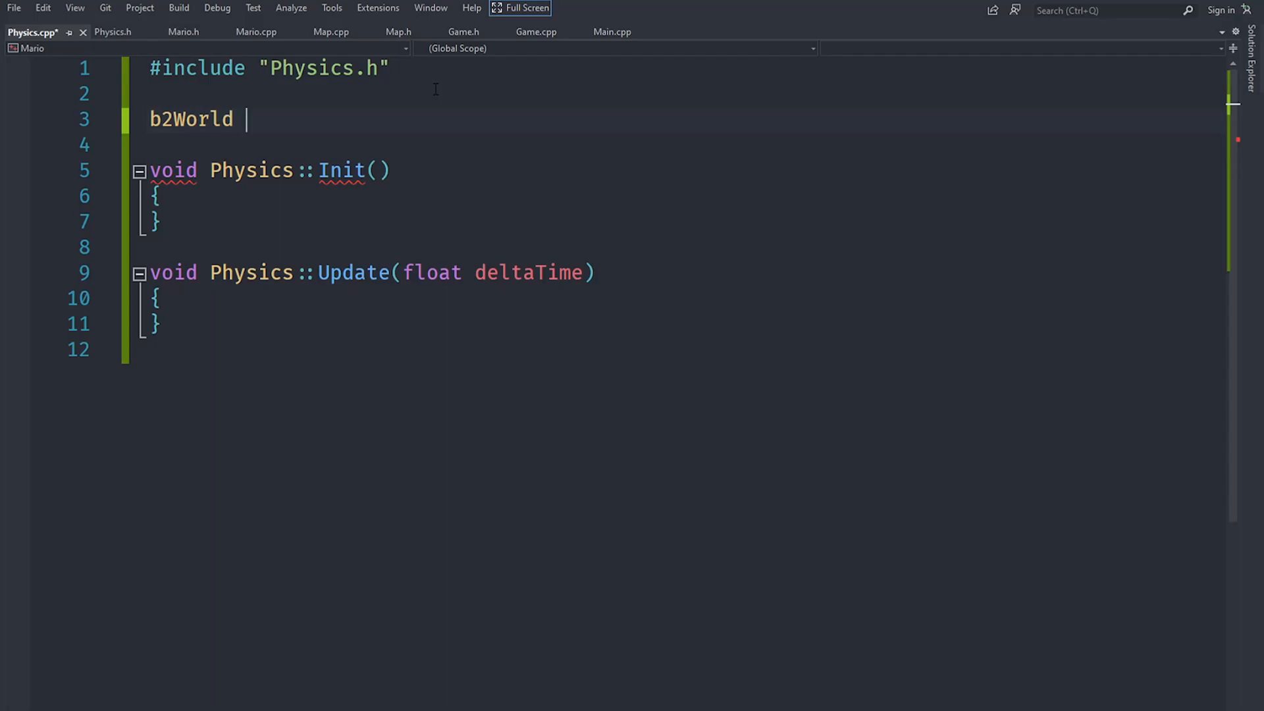
text(Physics::)
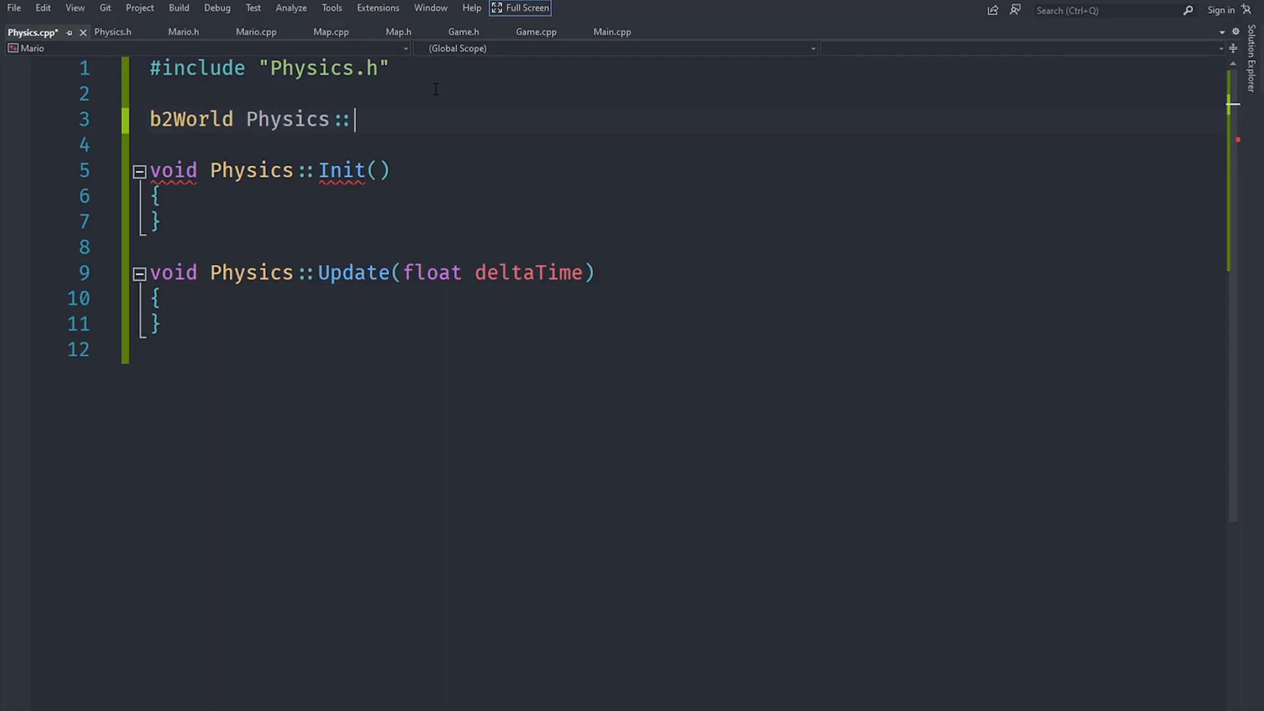
text(world{})
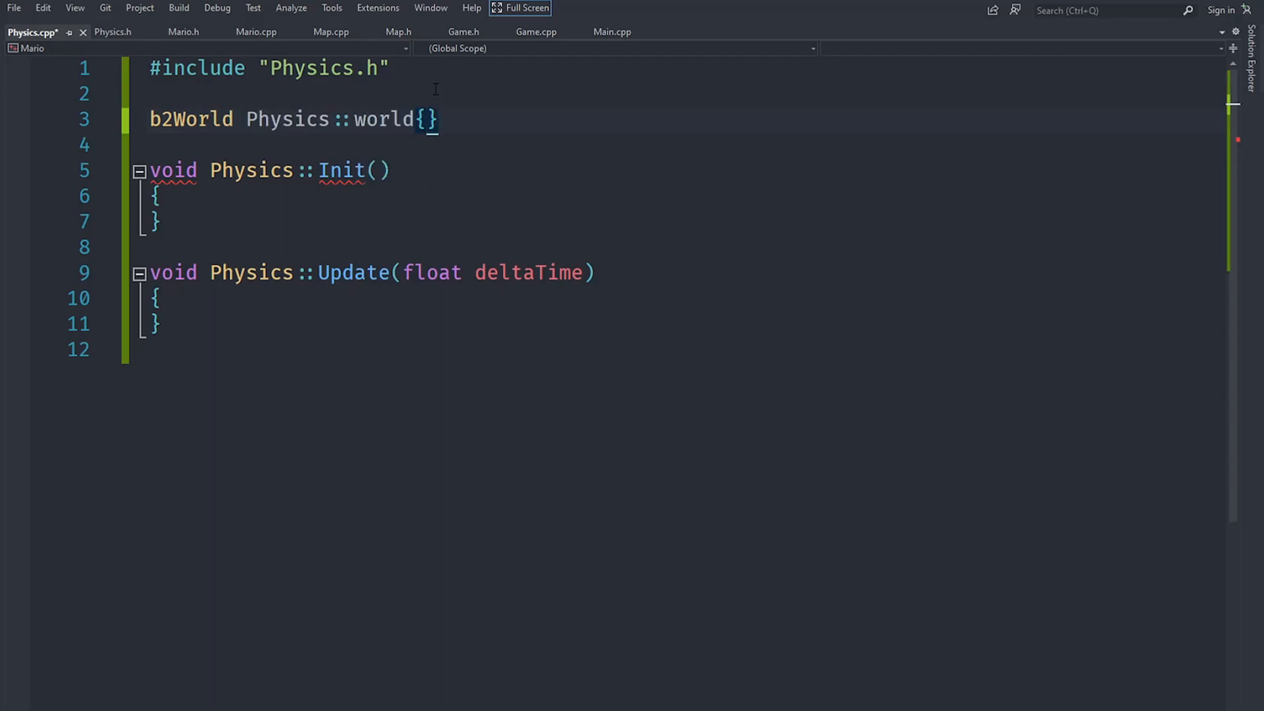
text(;)
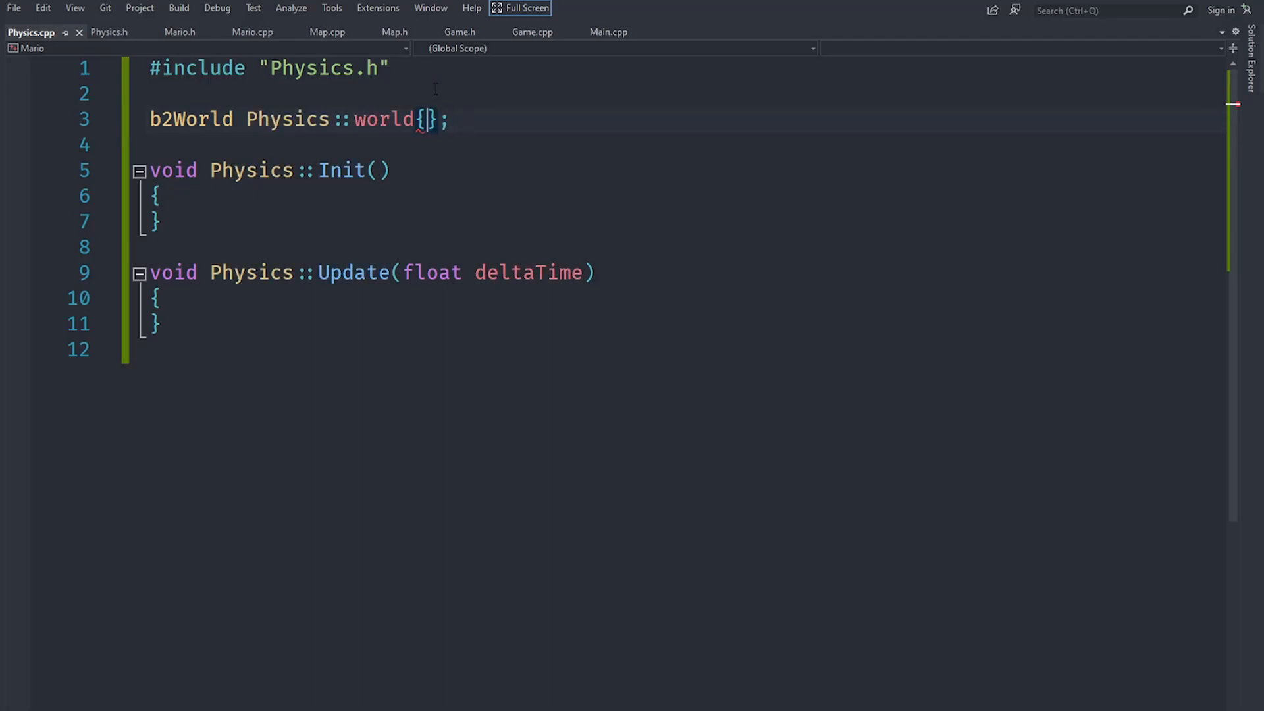
- Initialize world with gravity b2Vec2(0.0f, -9.2f), save, and move into the Init body
text(b)
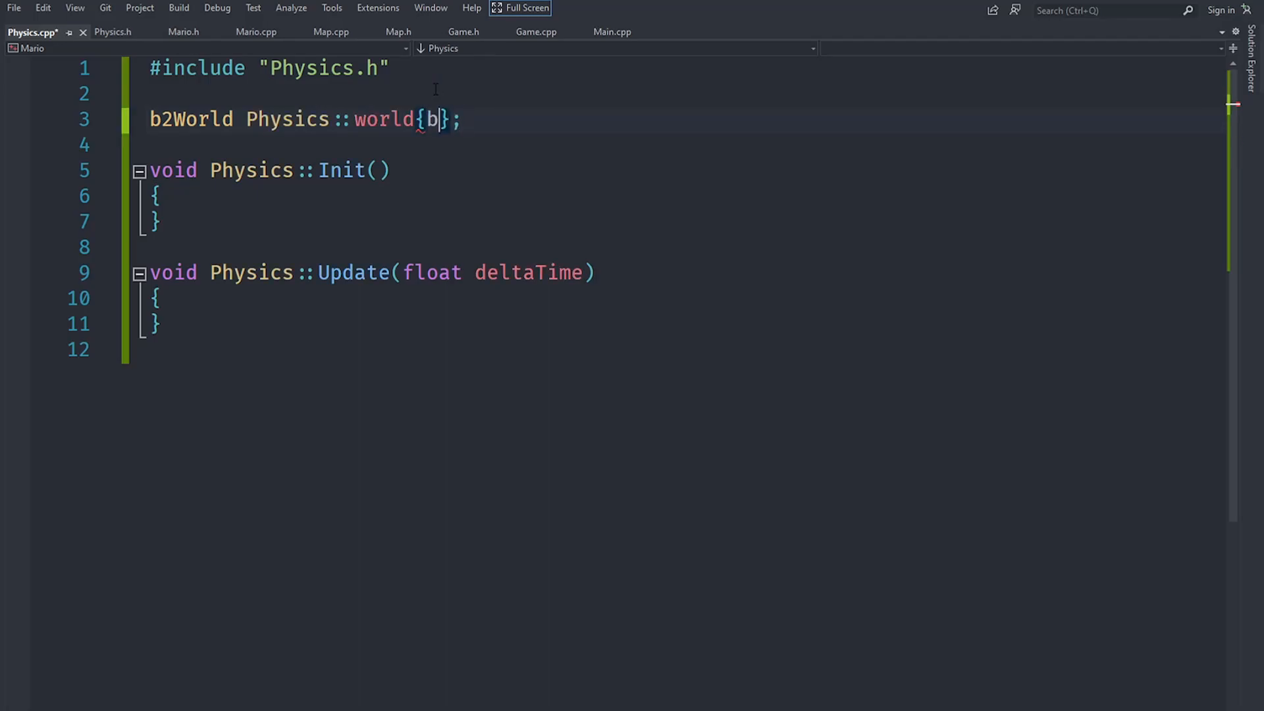
text(2Vec2())
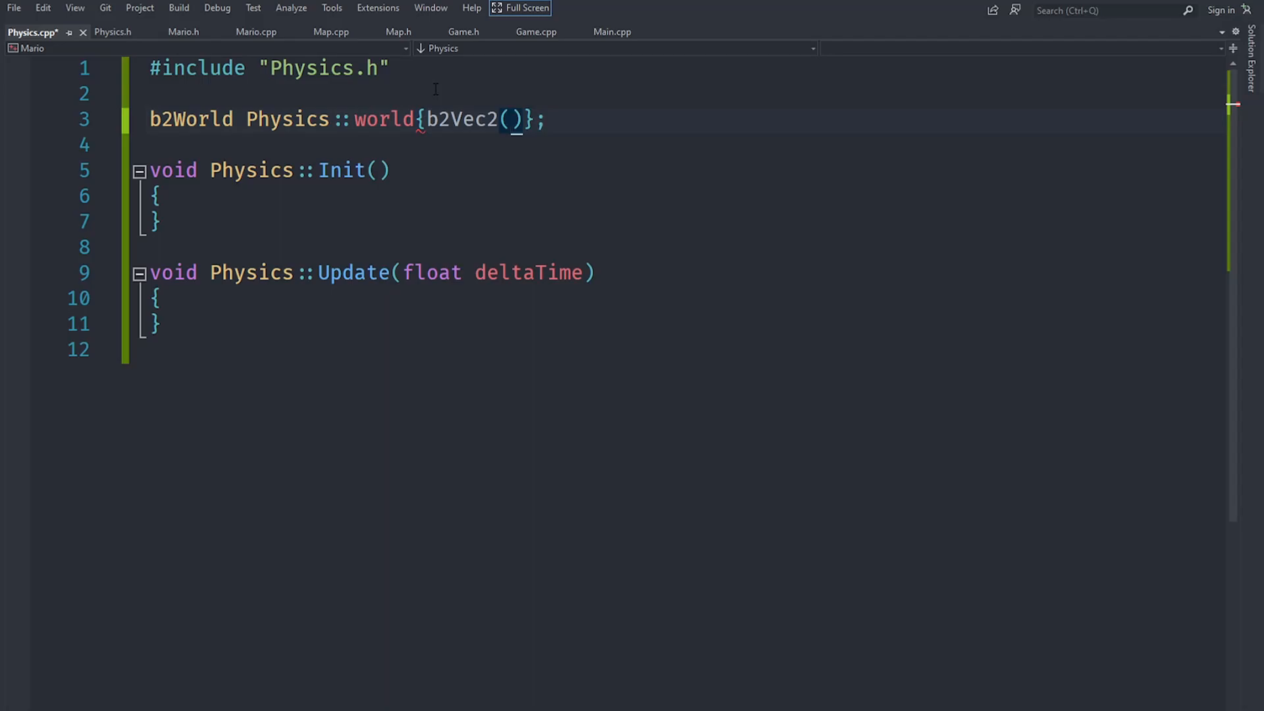
text(0,)
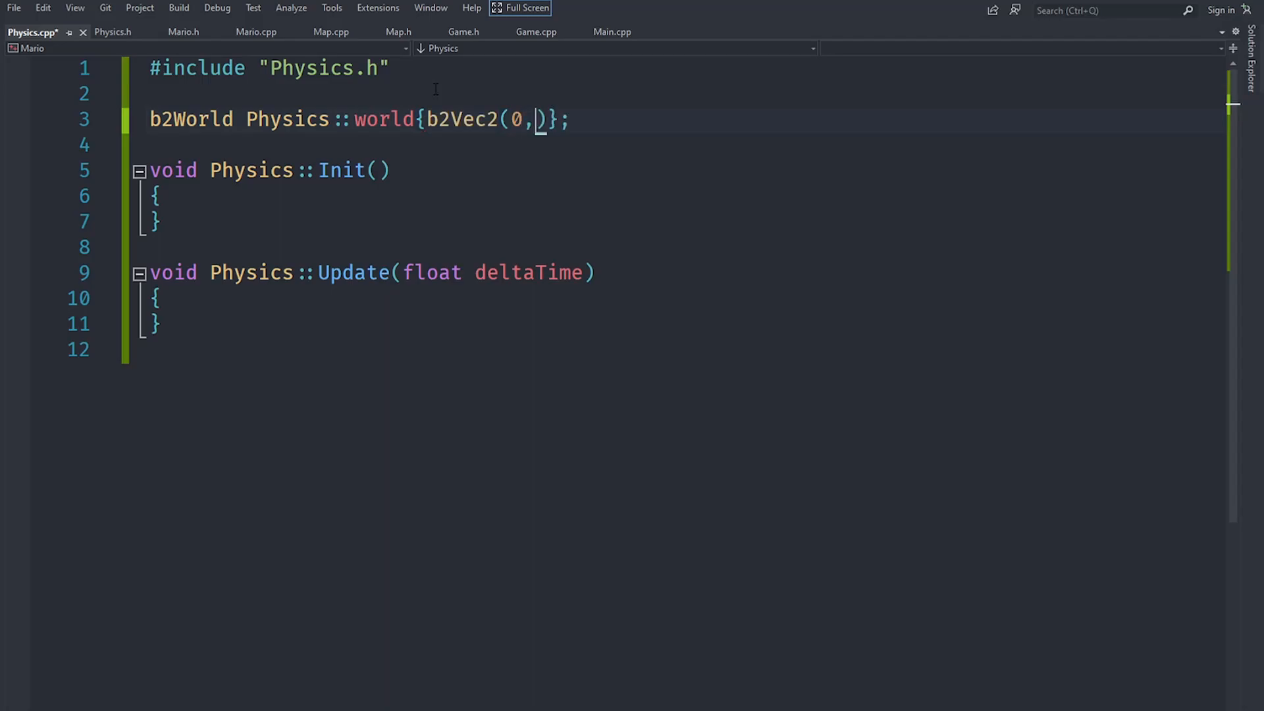
text(-9.2f)
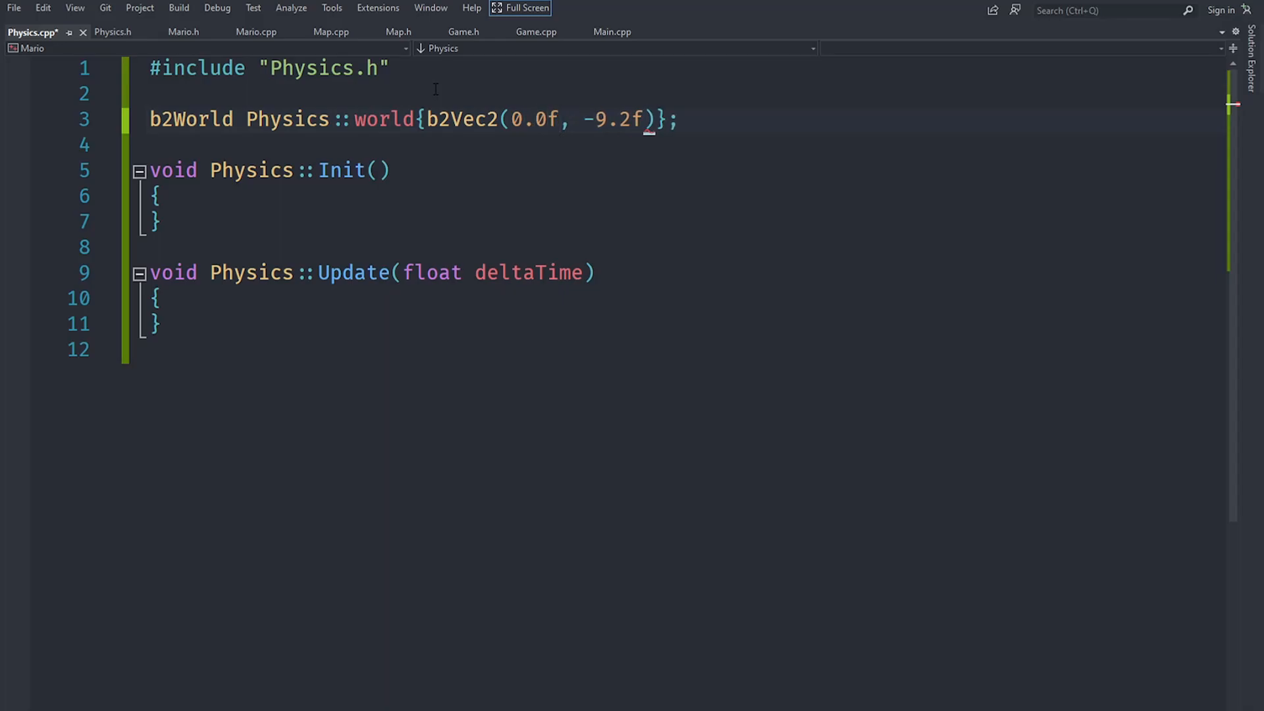
click(680, 119)
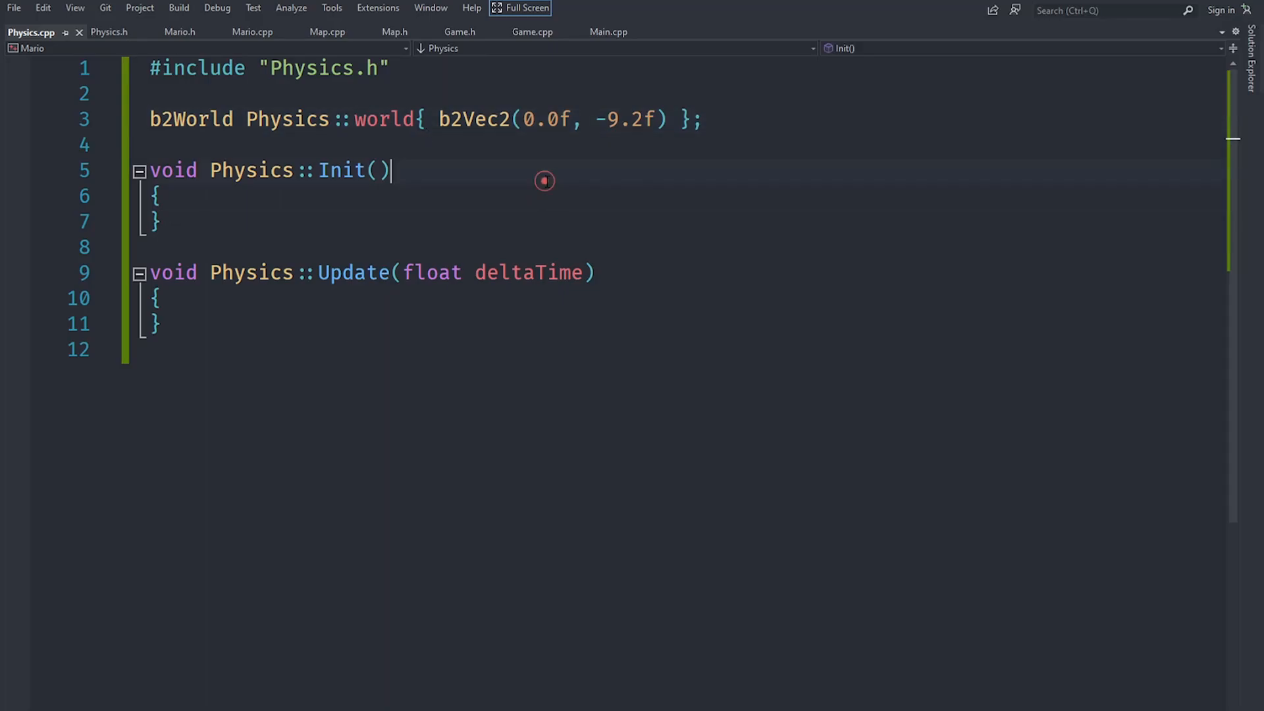
click(158, 196)
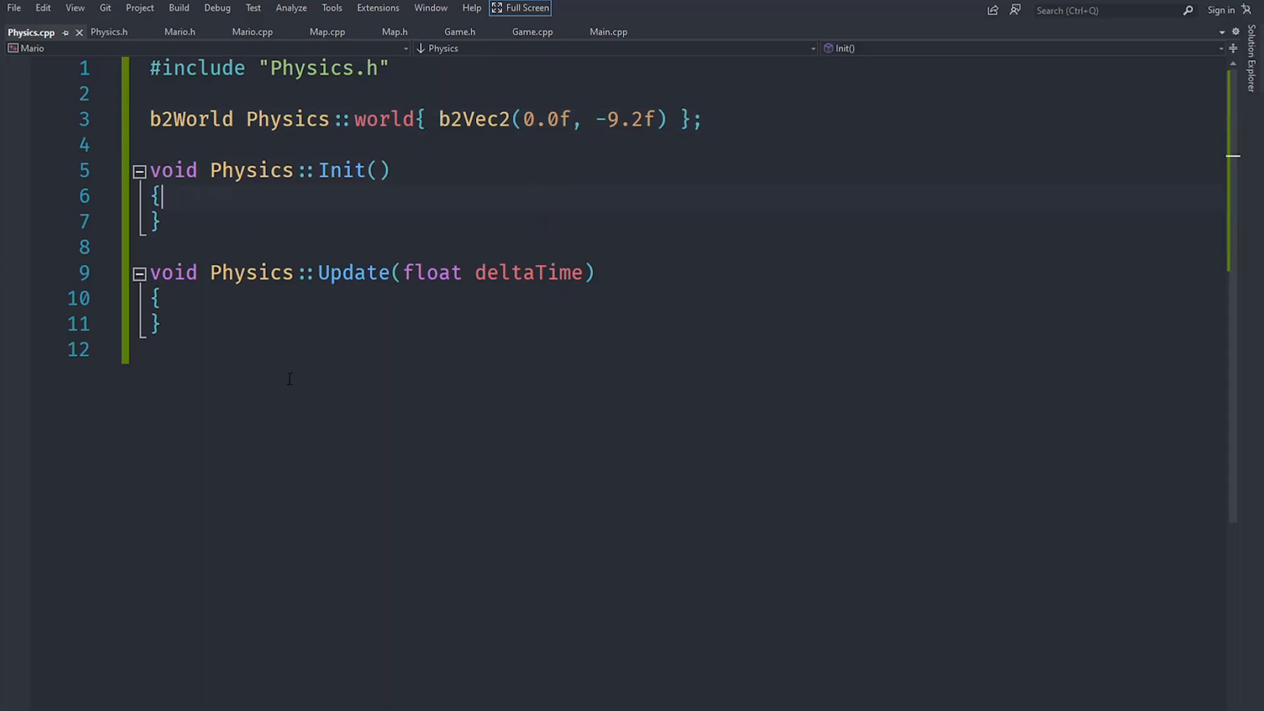
- Make Physics::Update call world.Step(deltaTime, 6, 2), save, and switch to Main.cpp
text(w)
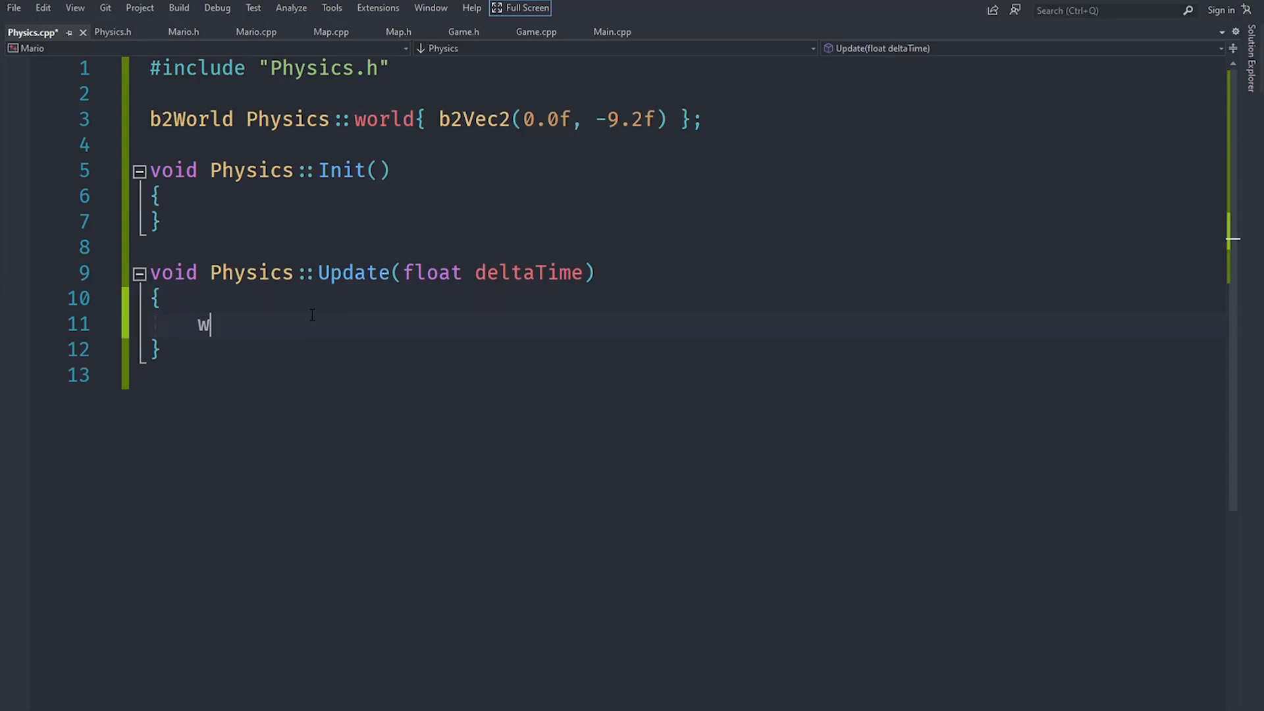
text(orld.Step()
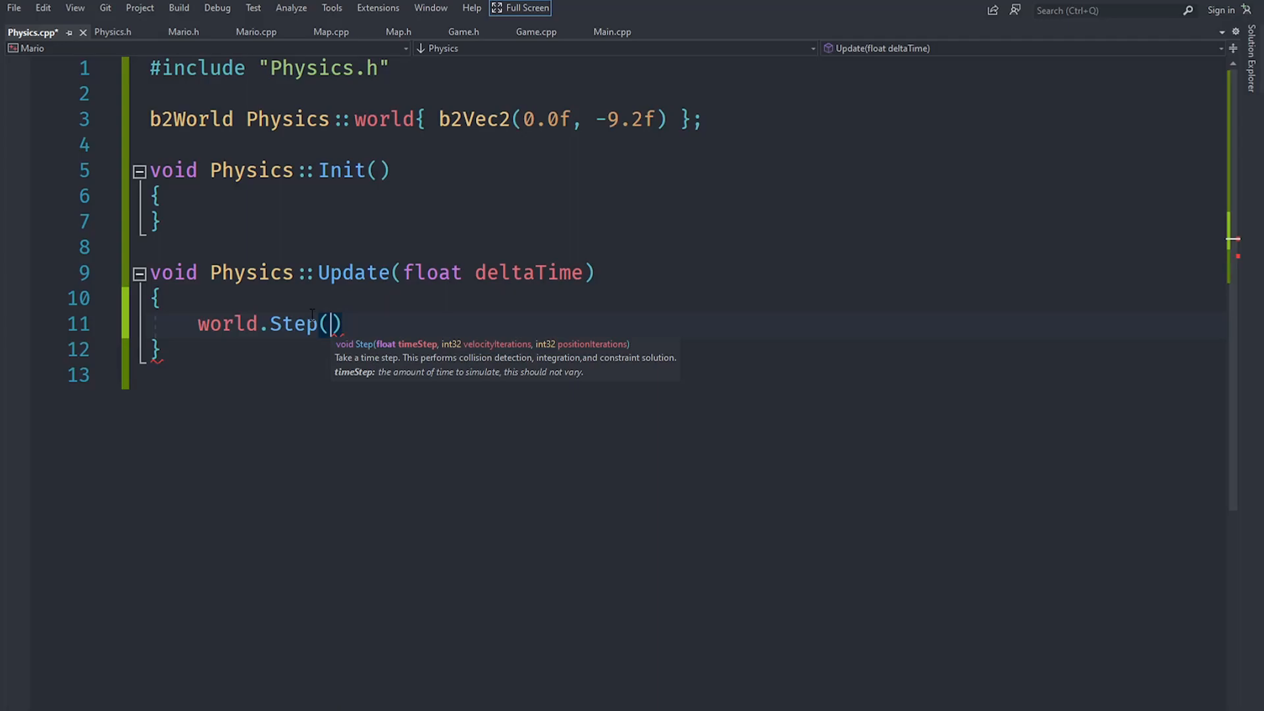
mouse_move(286, 337)
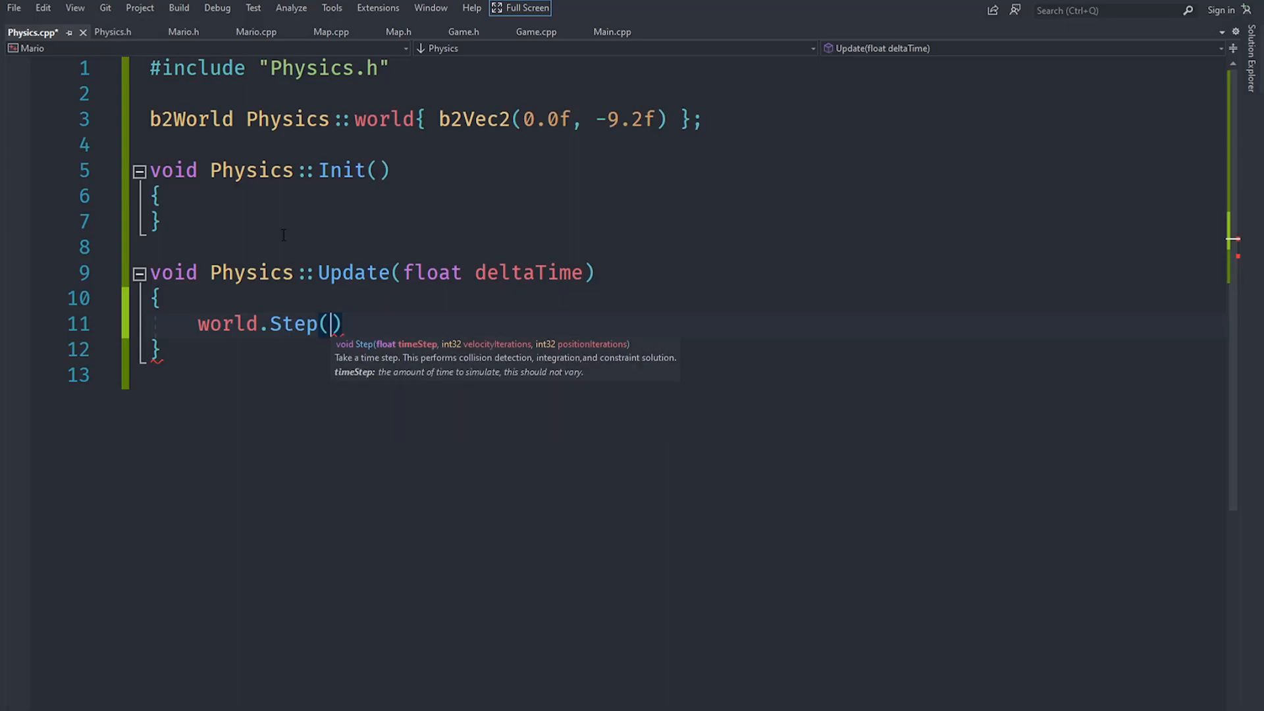
text(t)
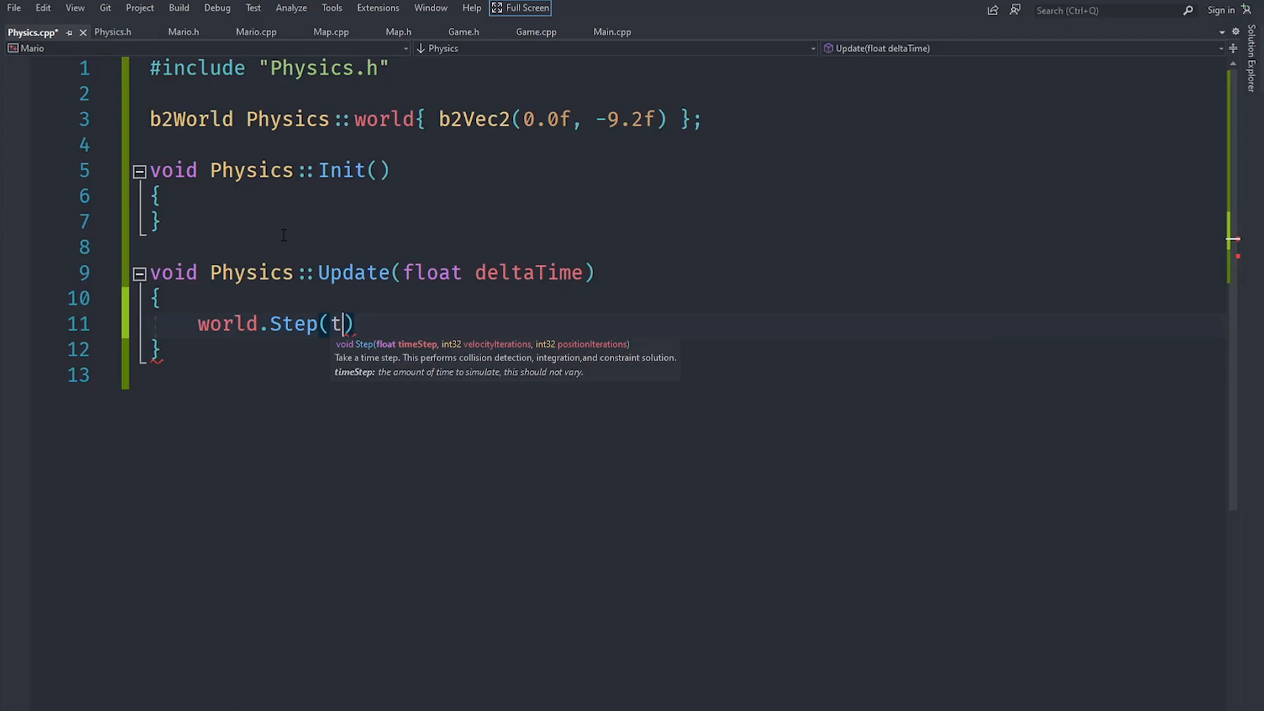
text(eltaTime)
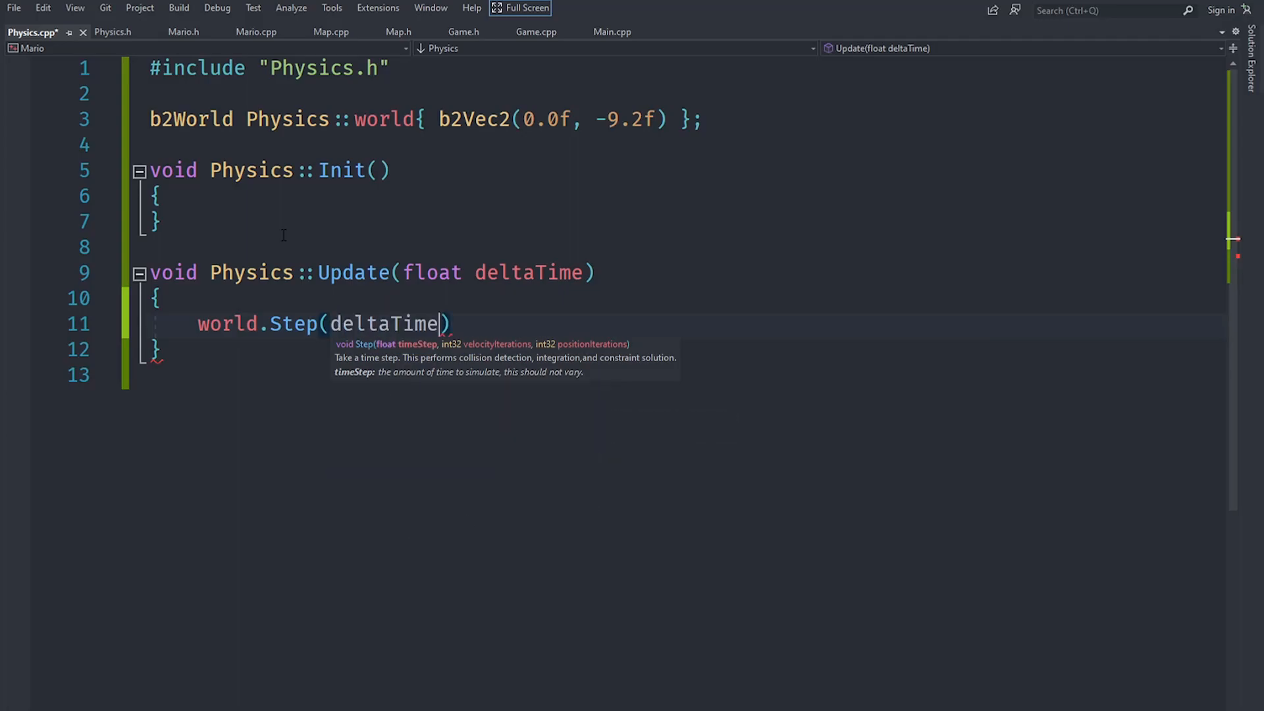
text(,)
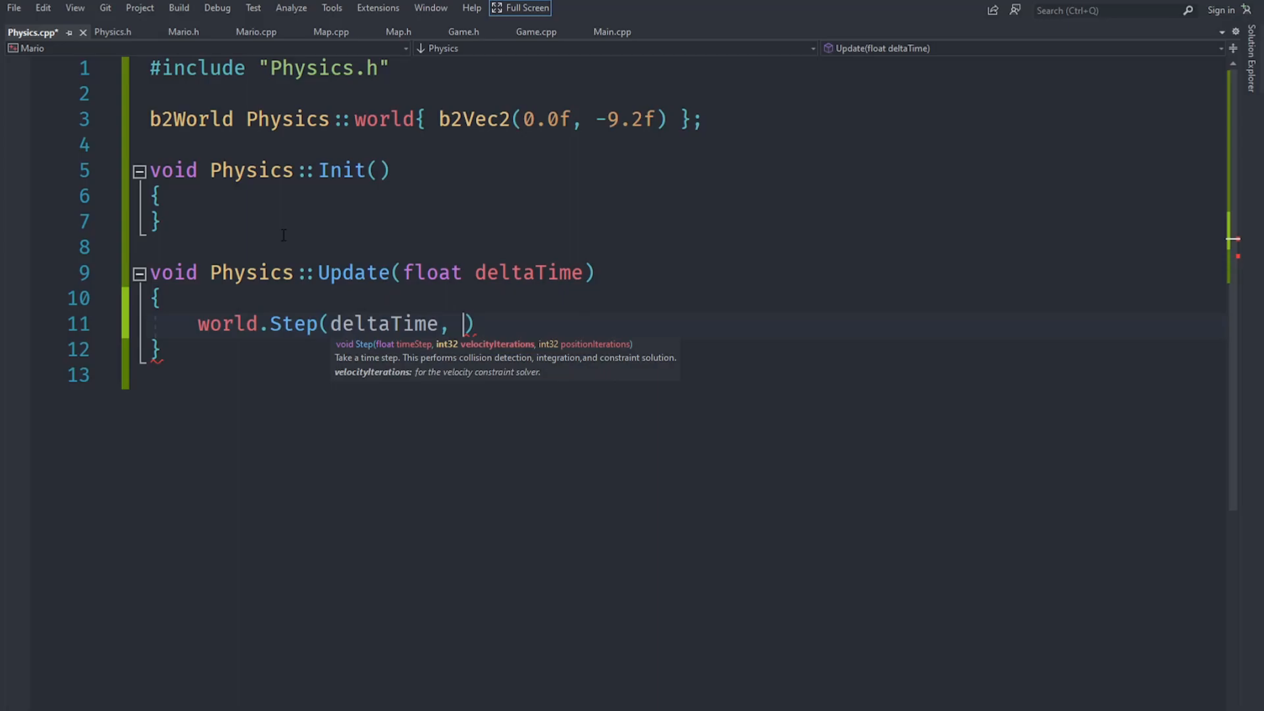
text(6, 2)
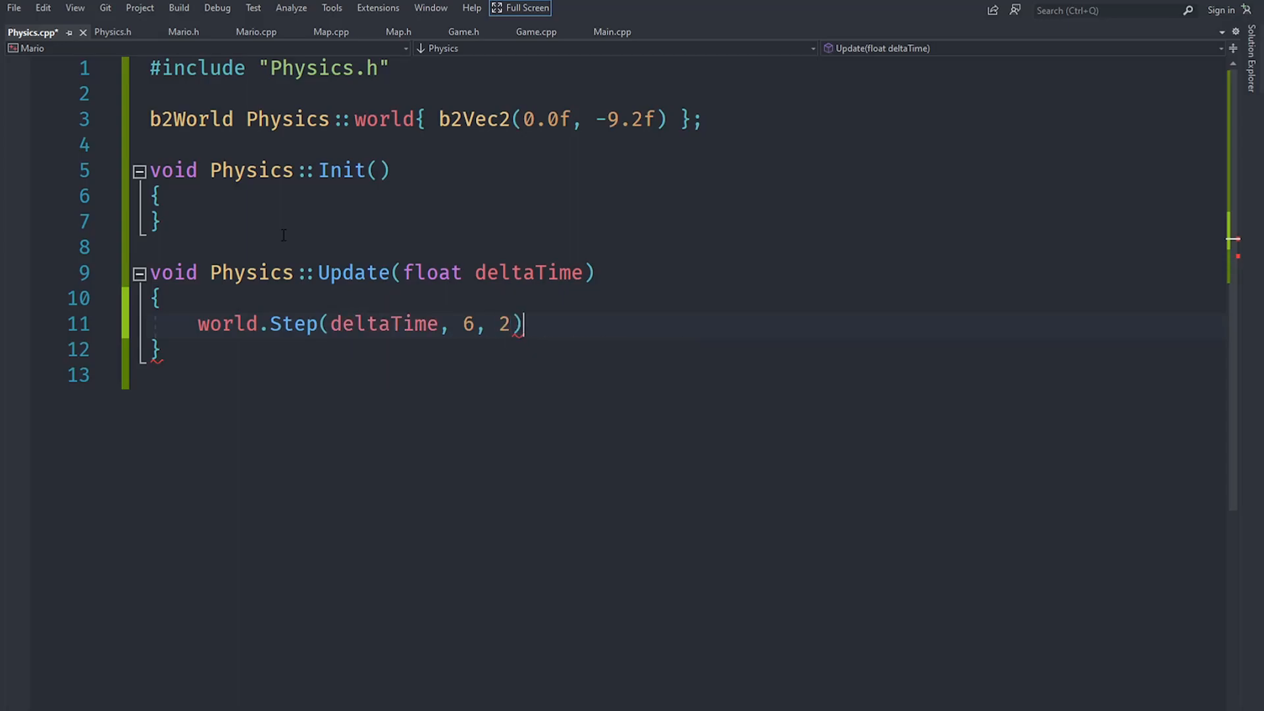
text(;)
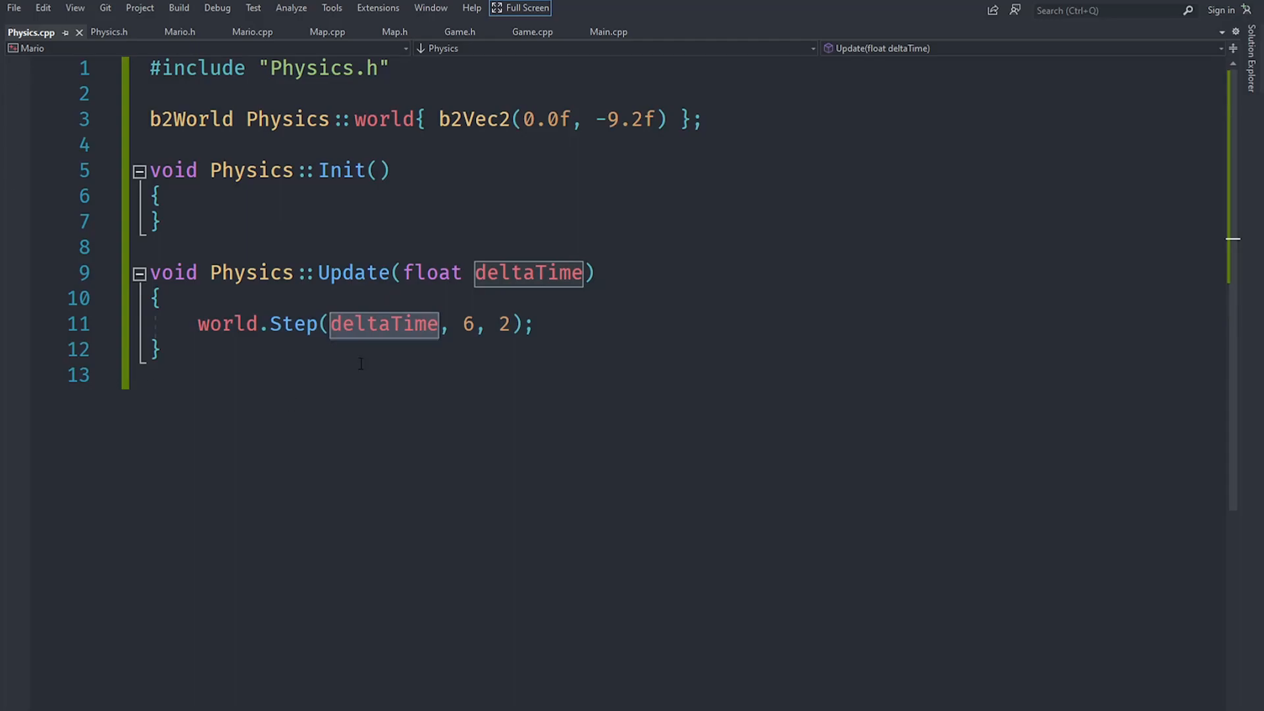
click(608, 33)
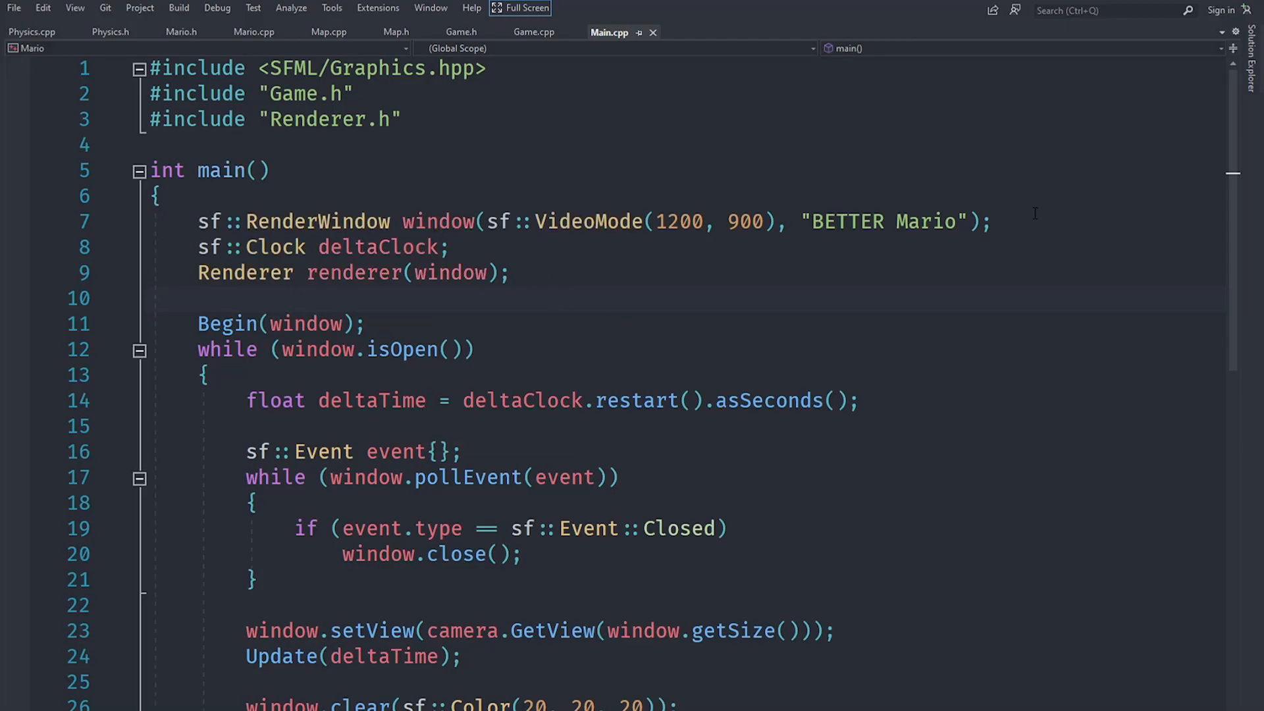
- Add window.setFramerateLimit(60) before Begin(window) in main, save, and return to Physics.cpp
click(453, 247)
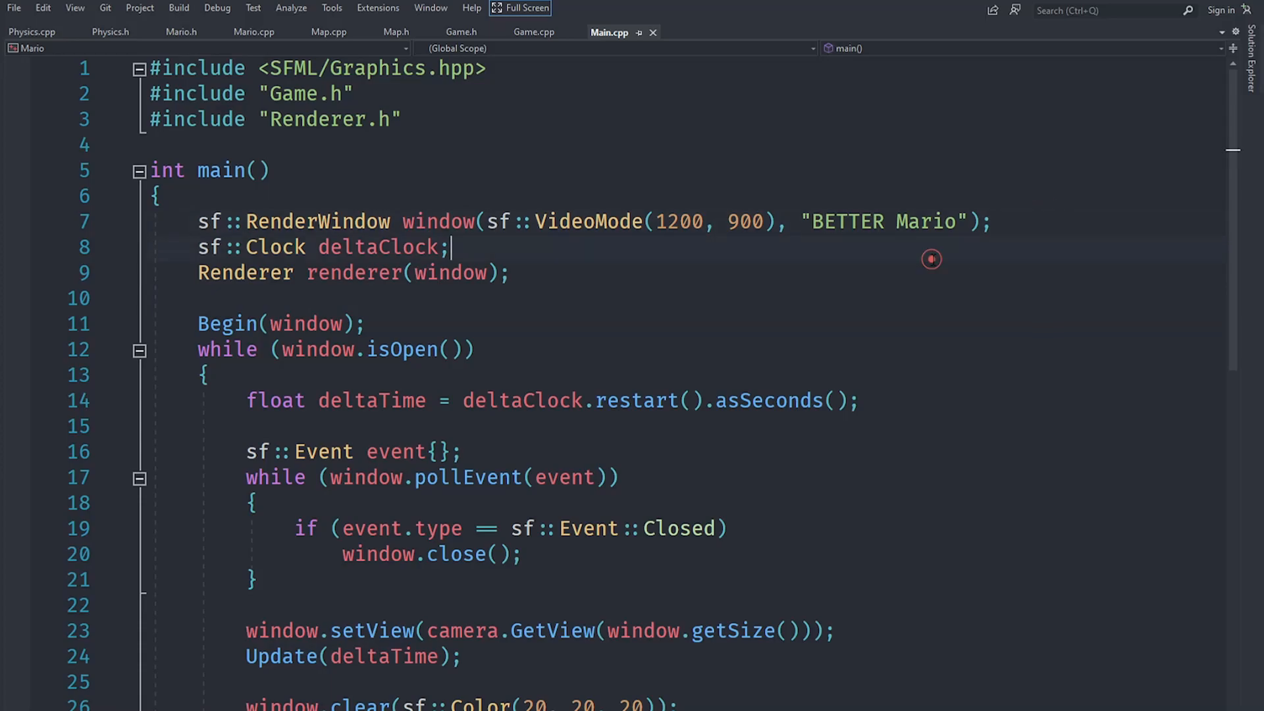
text(w)
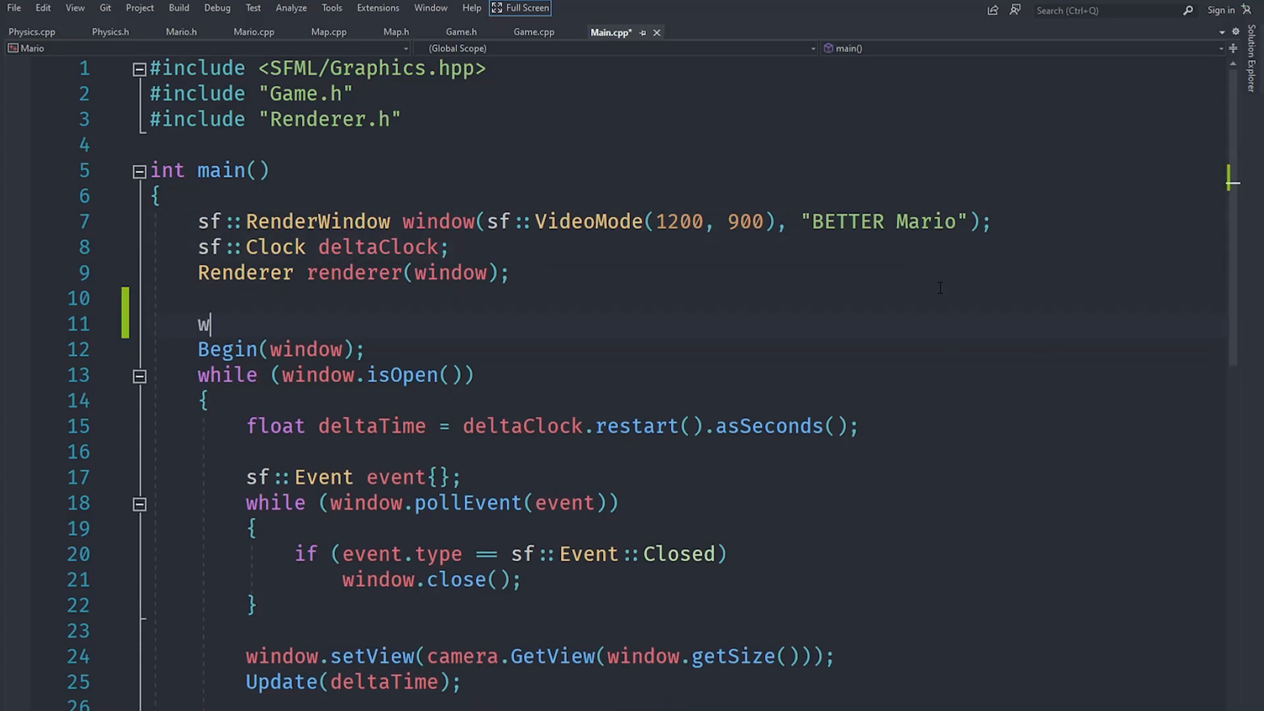
text(indow.)
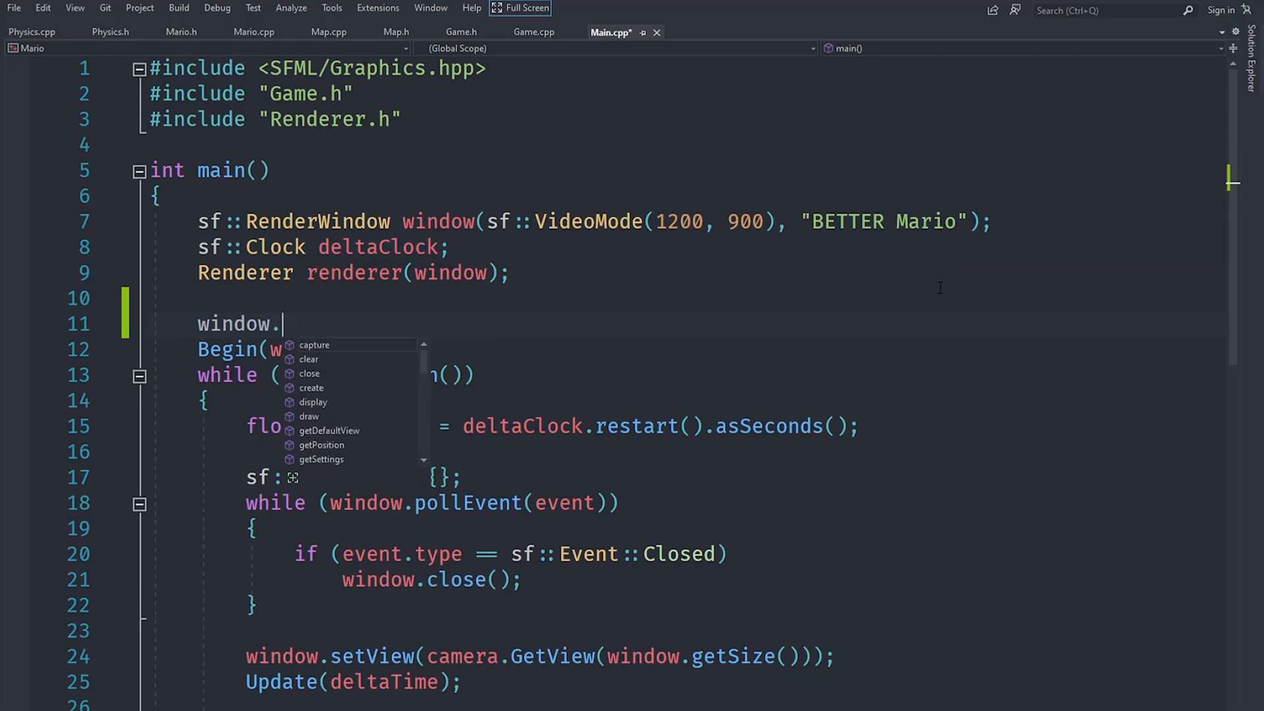
text(SetF)
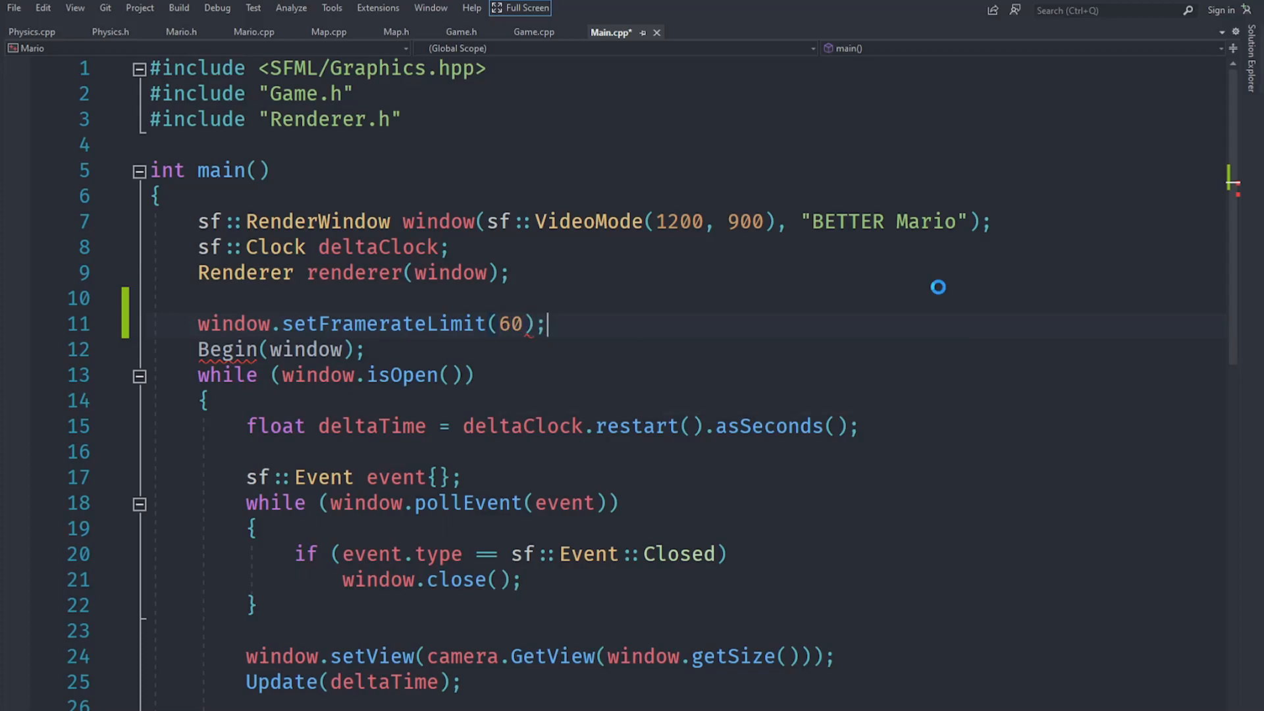
mouse_move(510, 323)
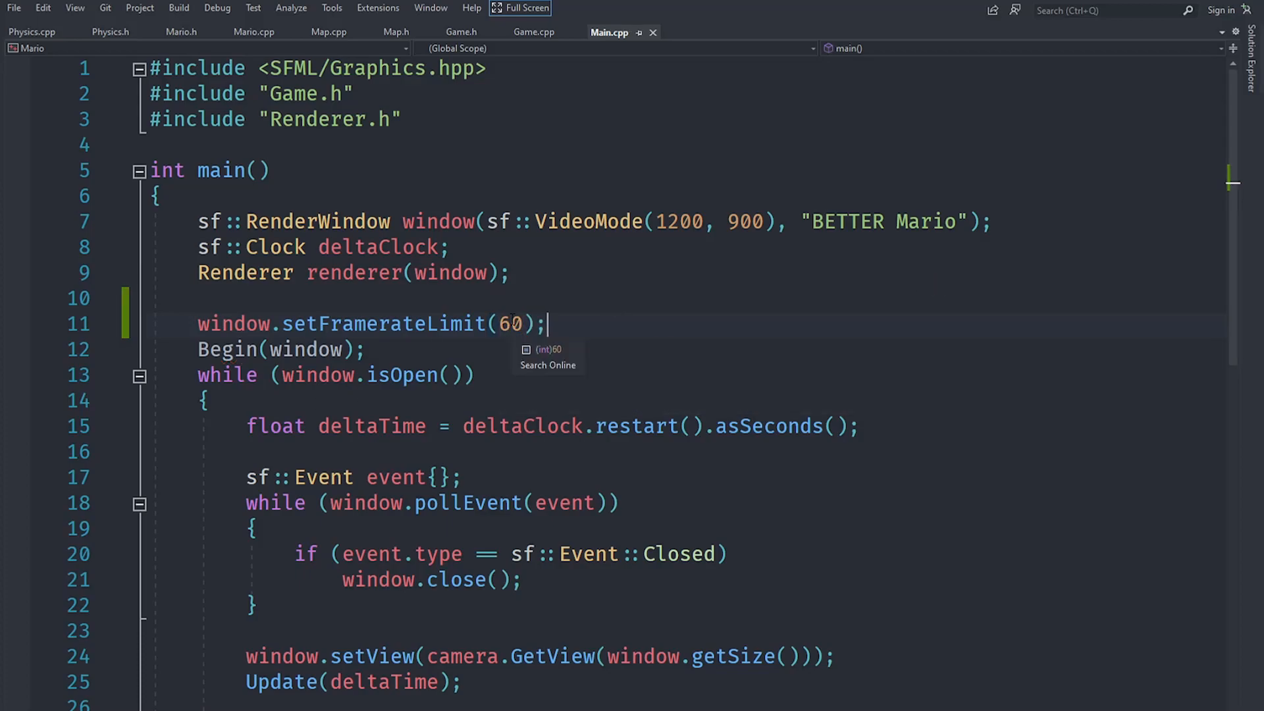
click(31, 32)
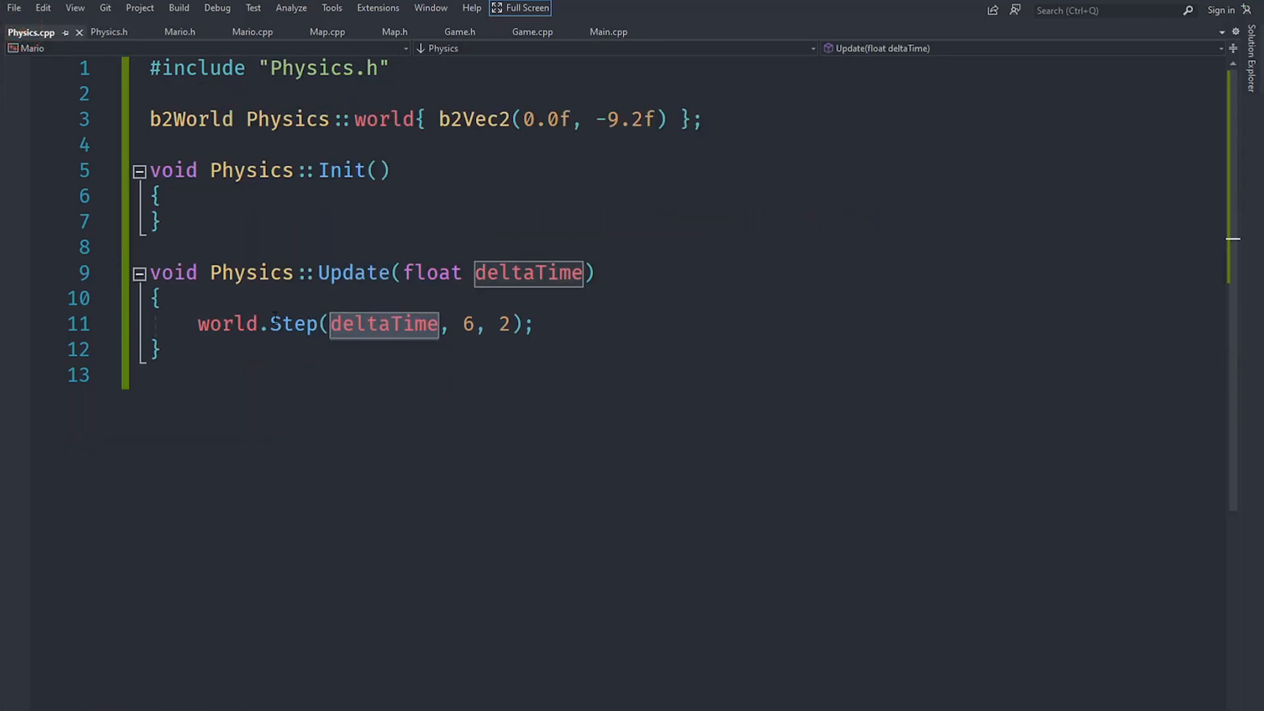
- Review Main.cpp, Physics.cpp, Mario.h and Mario.cpp, ending on the Physics.h header
click(596, 327)
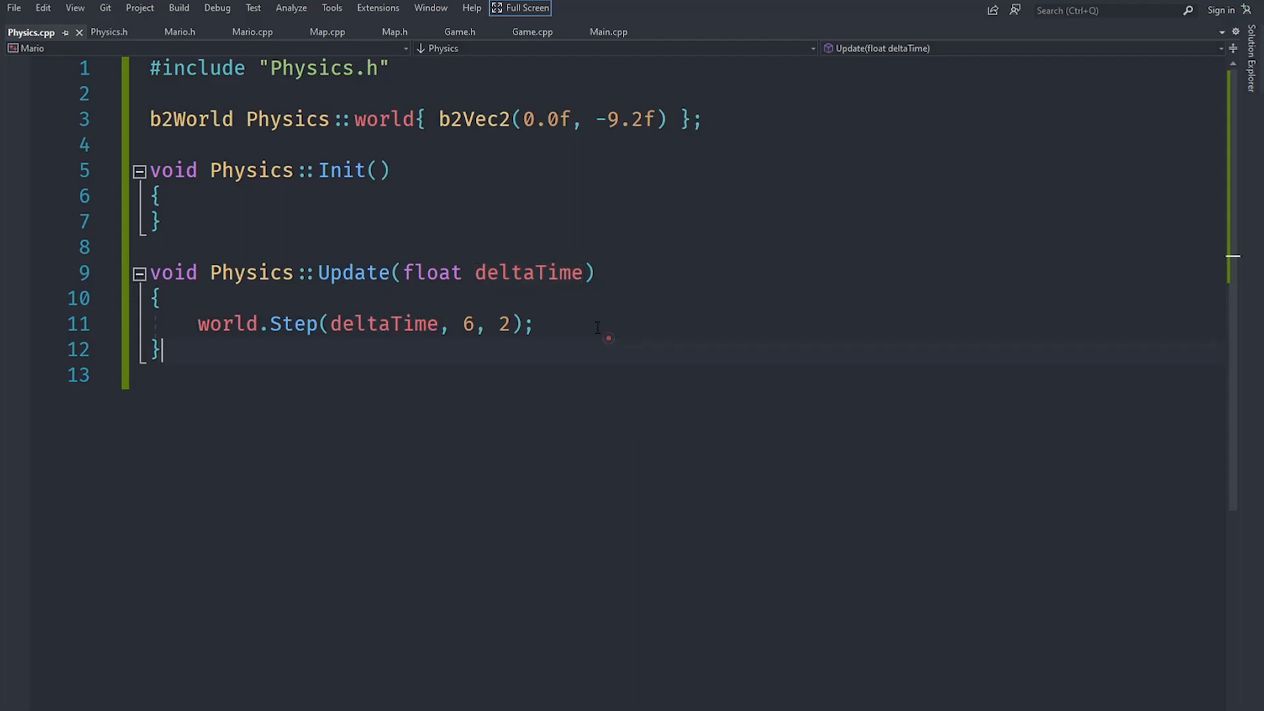
click(608, 32)
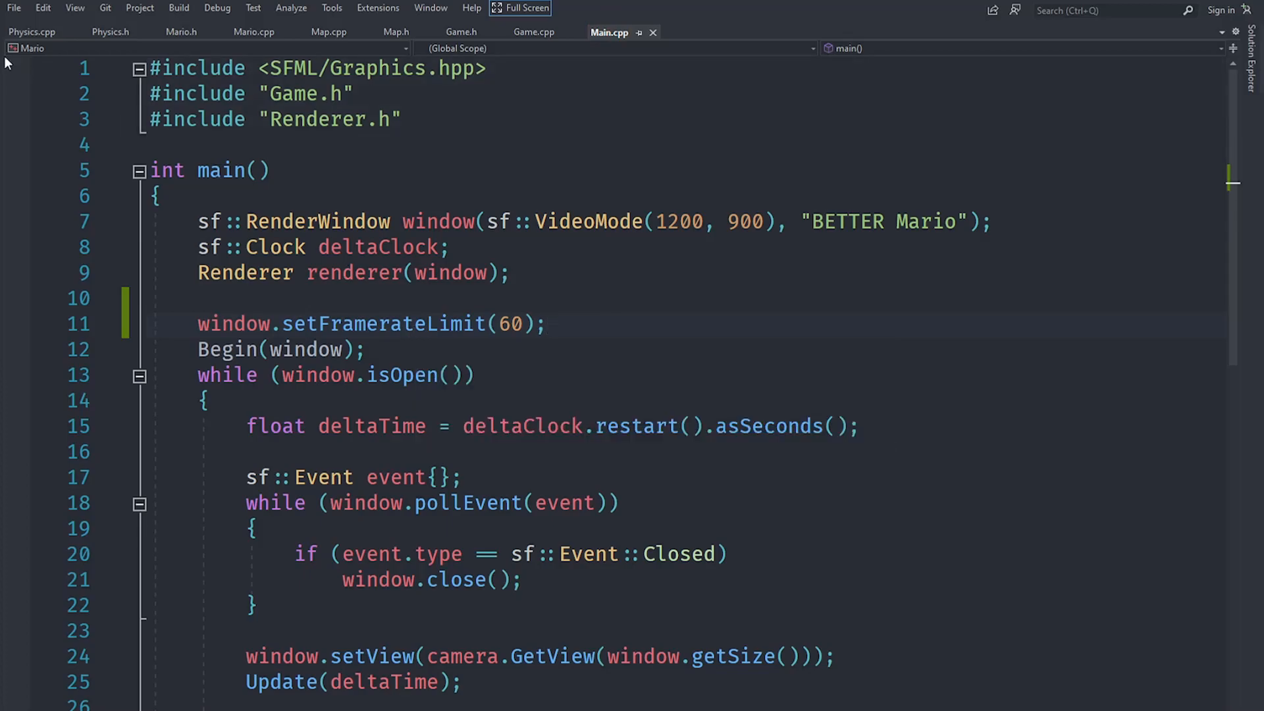
click(32, 33)
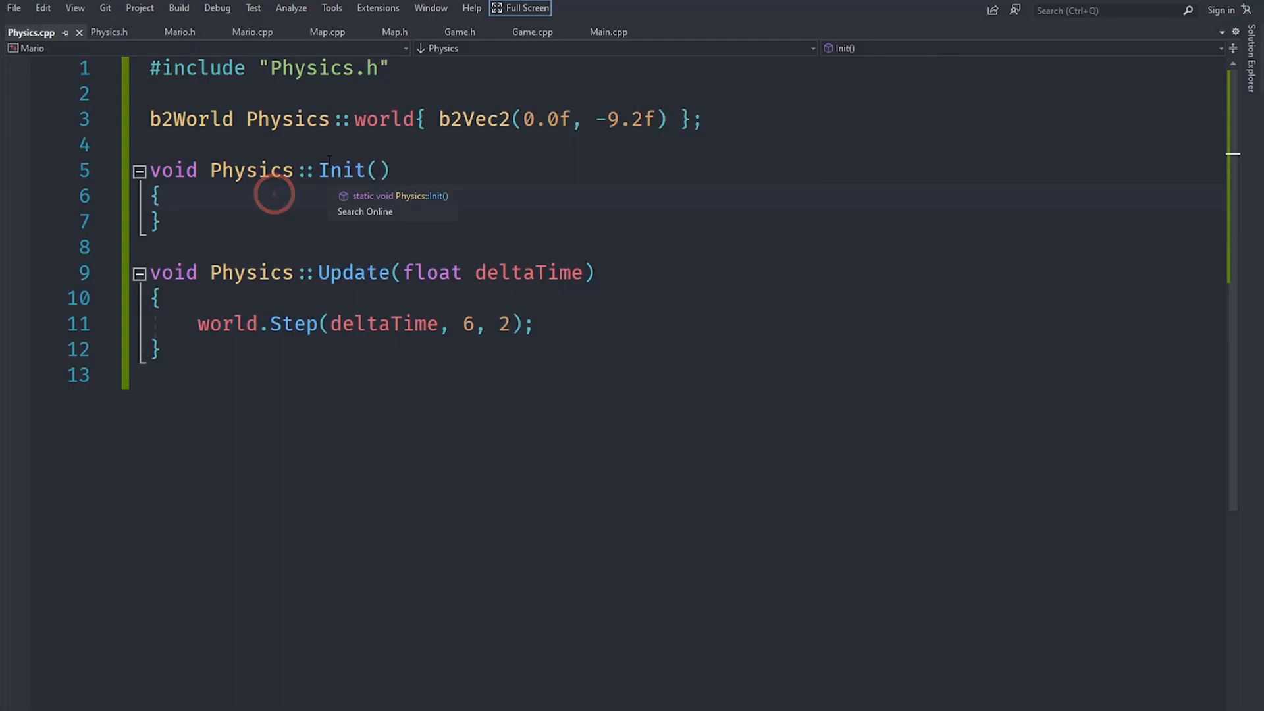
mouse_move(108, 56)
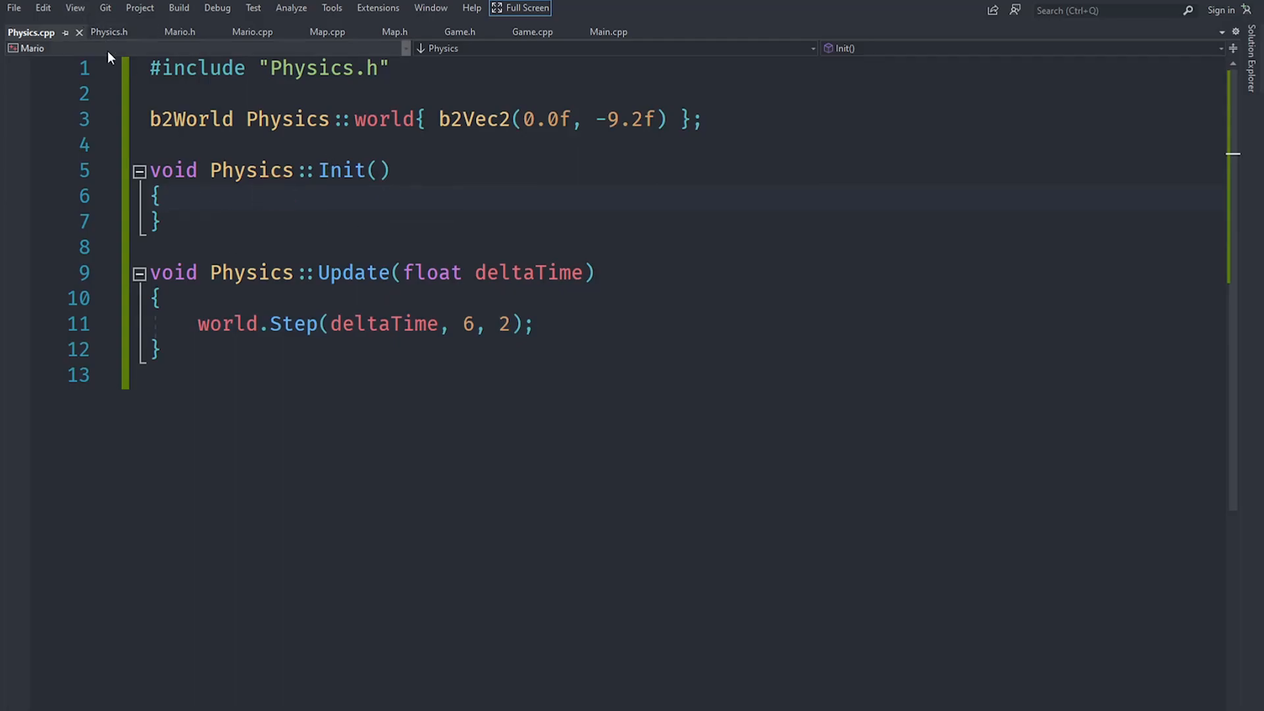
click(108, 31)
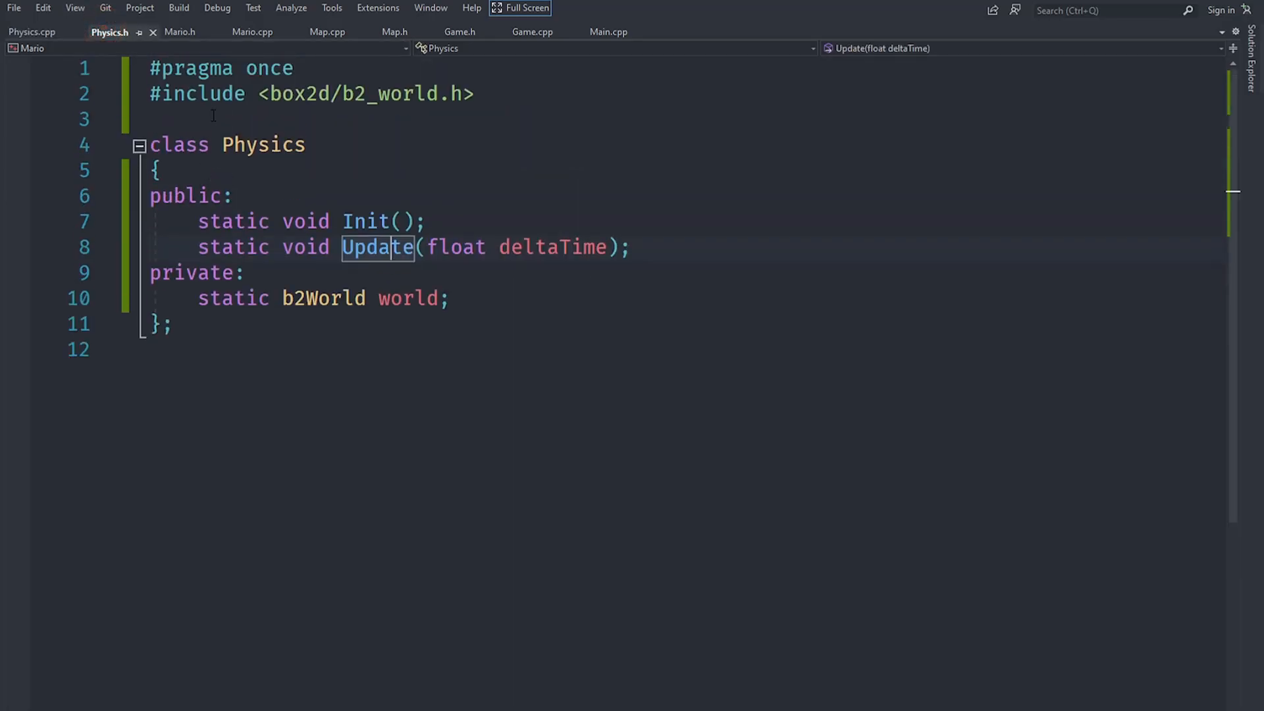
click(180, 32)
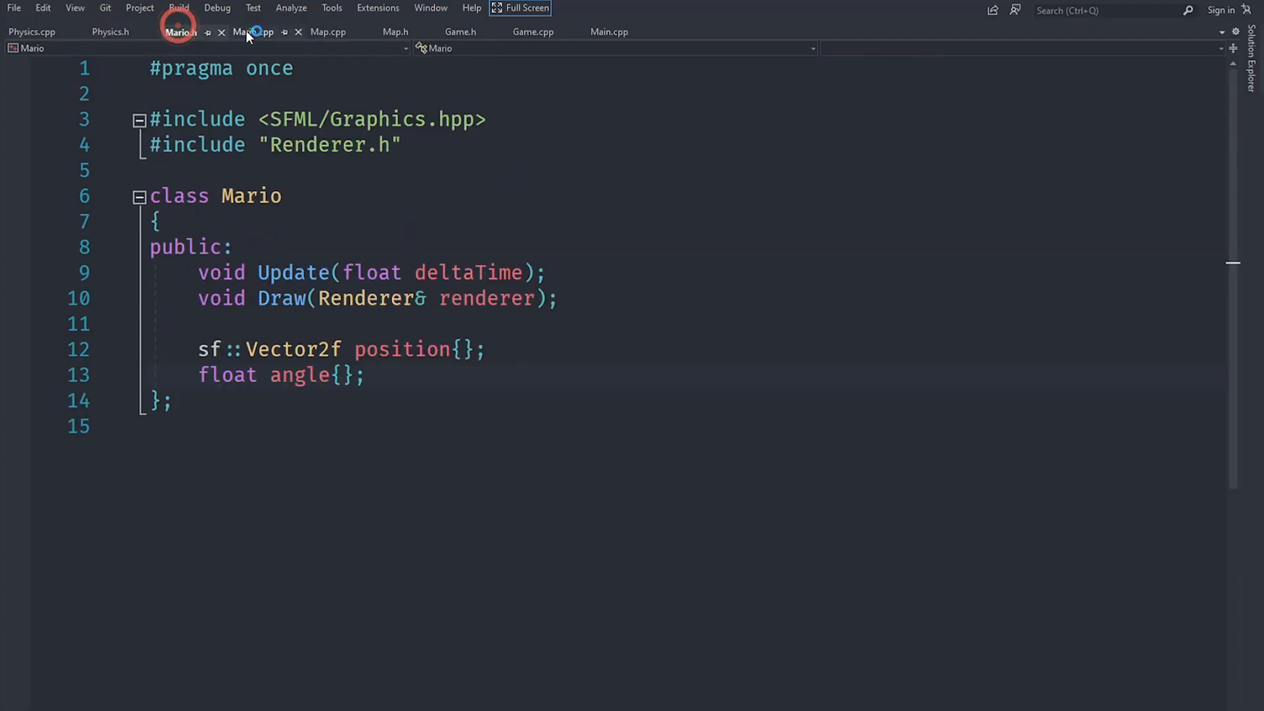
click(252, 31)
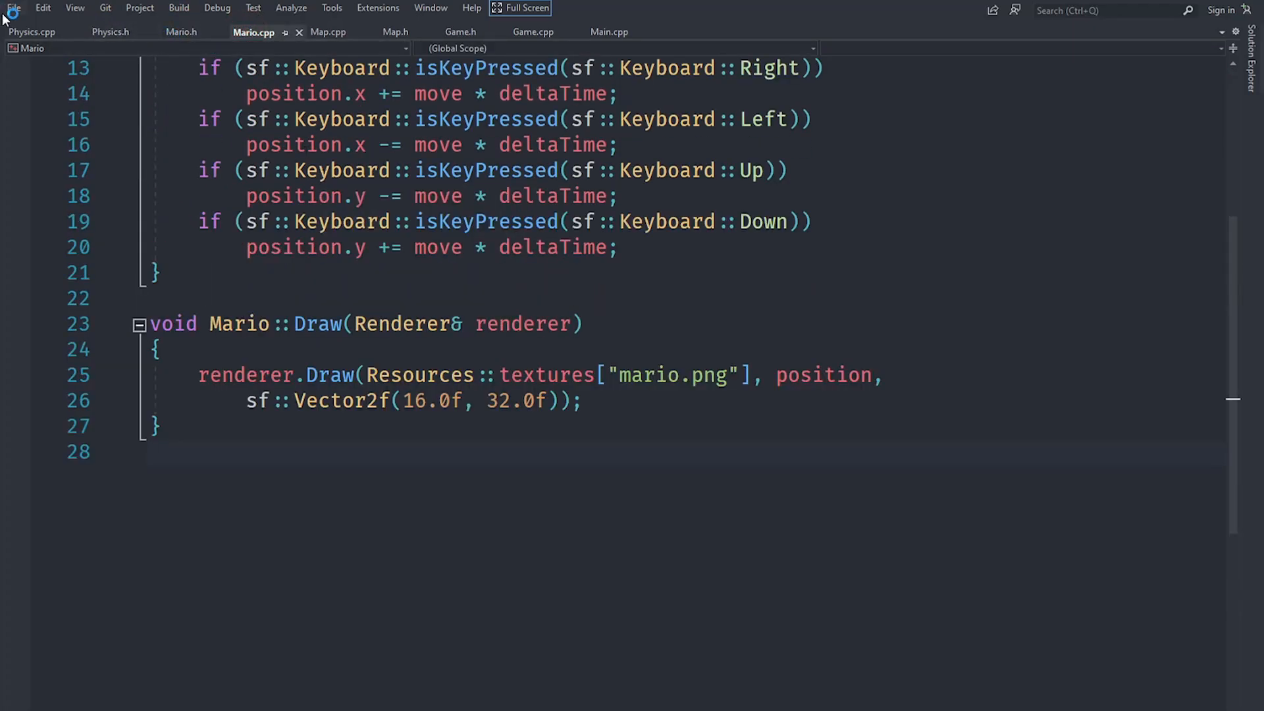
click(110, 32)
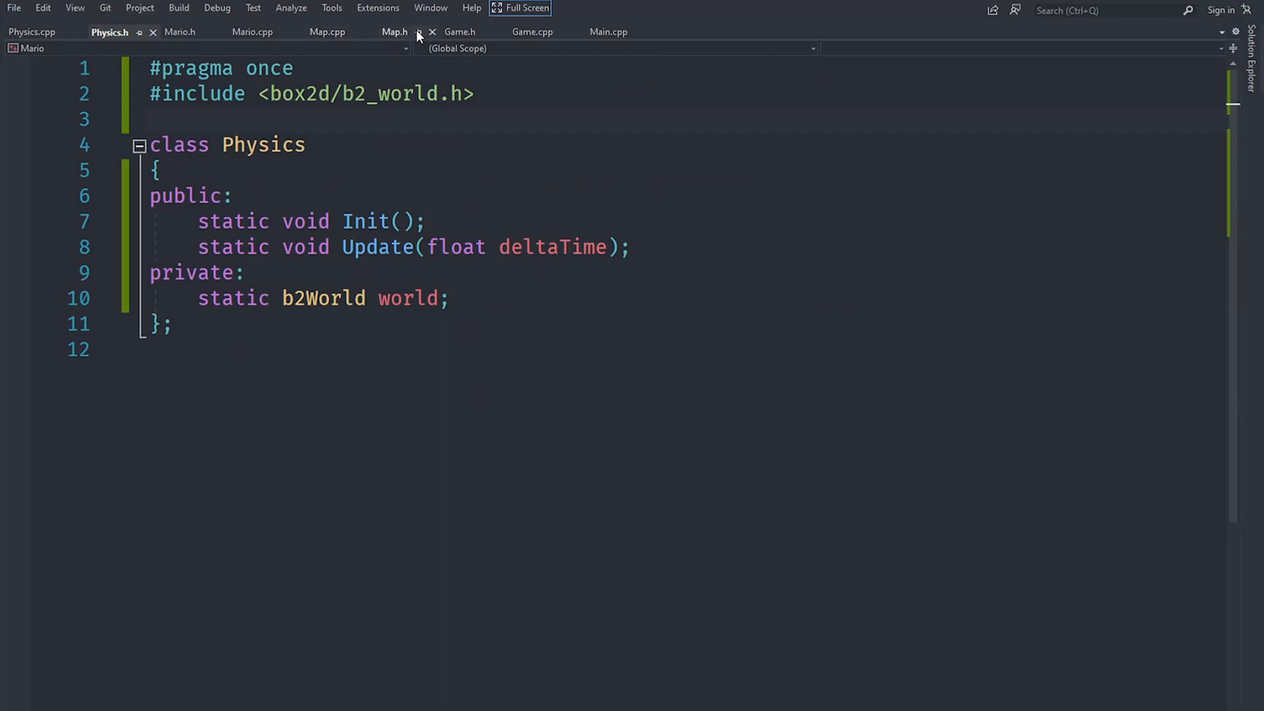
- In Game.cpp's Begin, call Physics::Init() after the texture-loading loop and include "Physics.h"
click(534, 32)
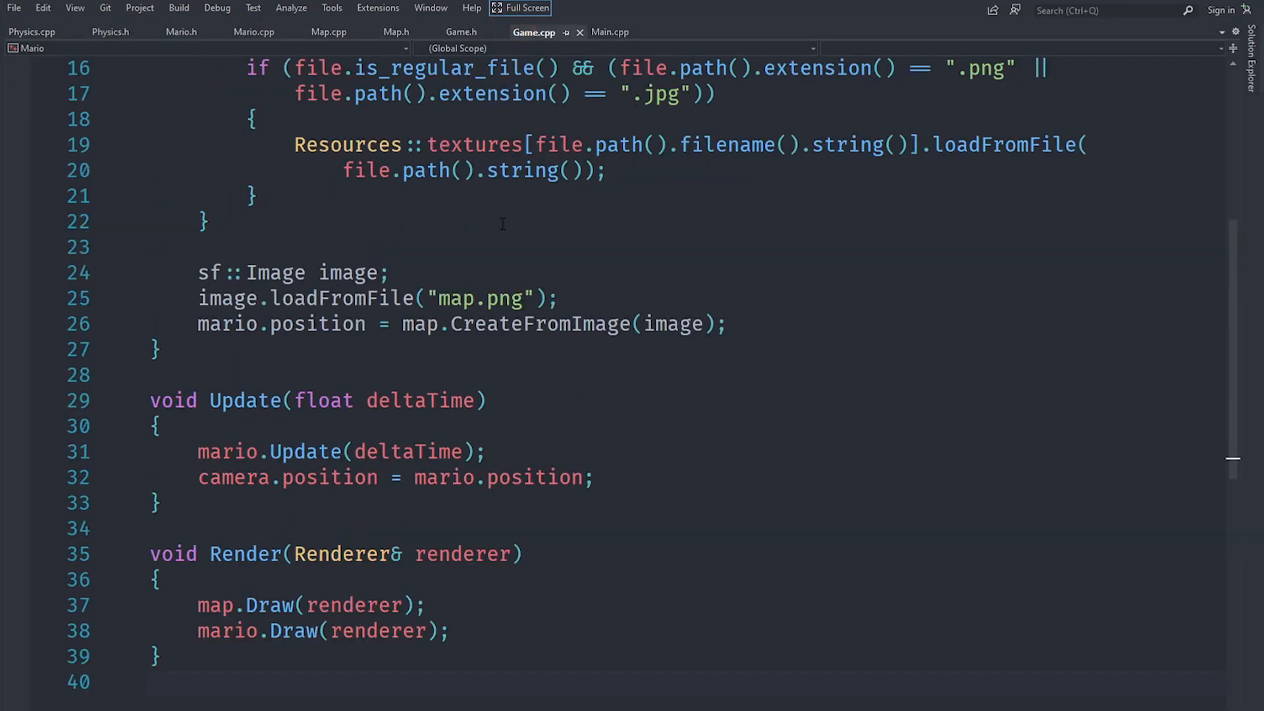
click(789, 323)
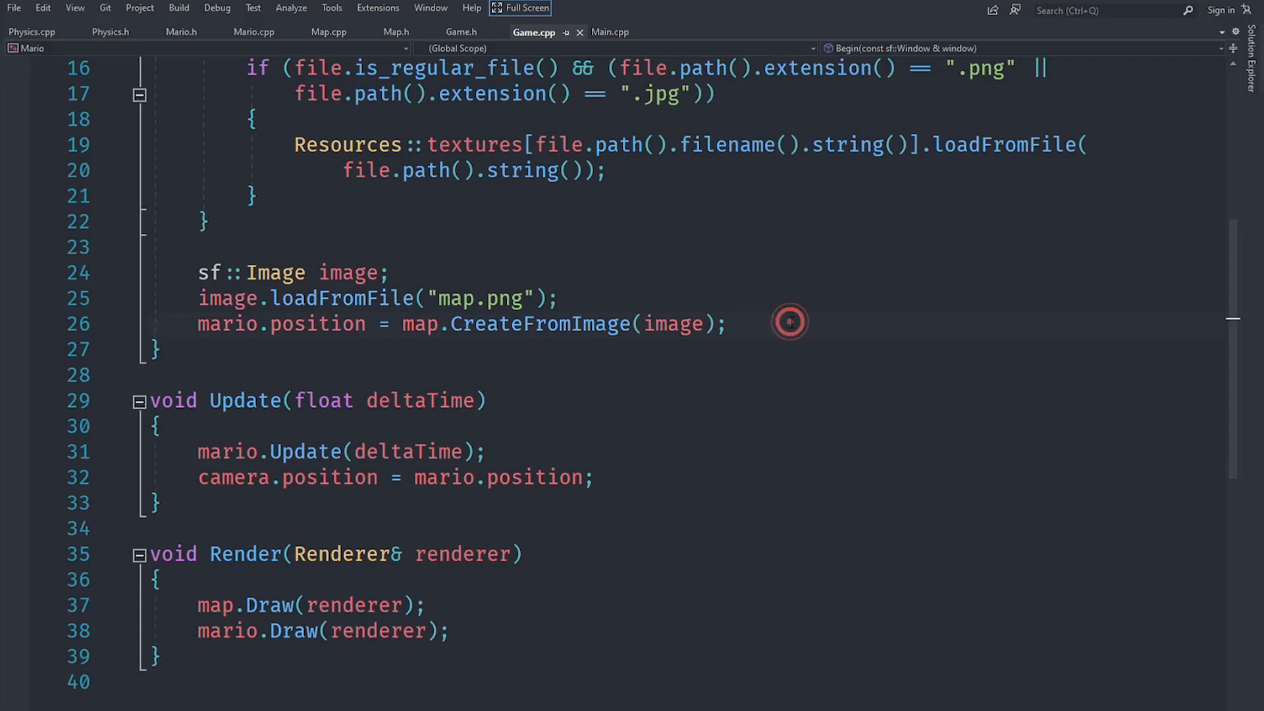
text(Phys)
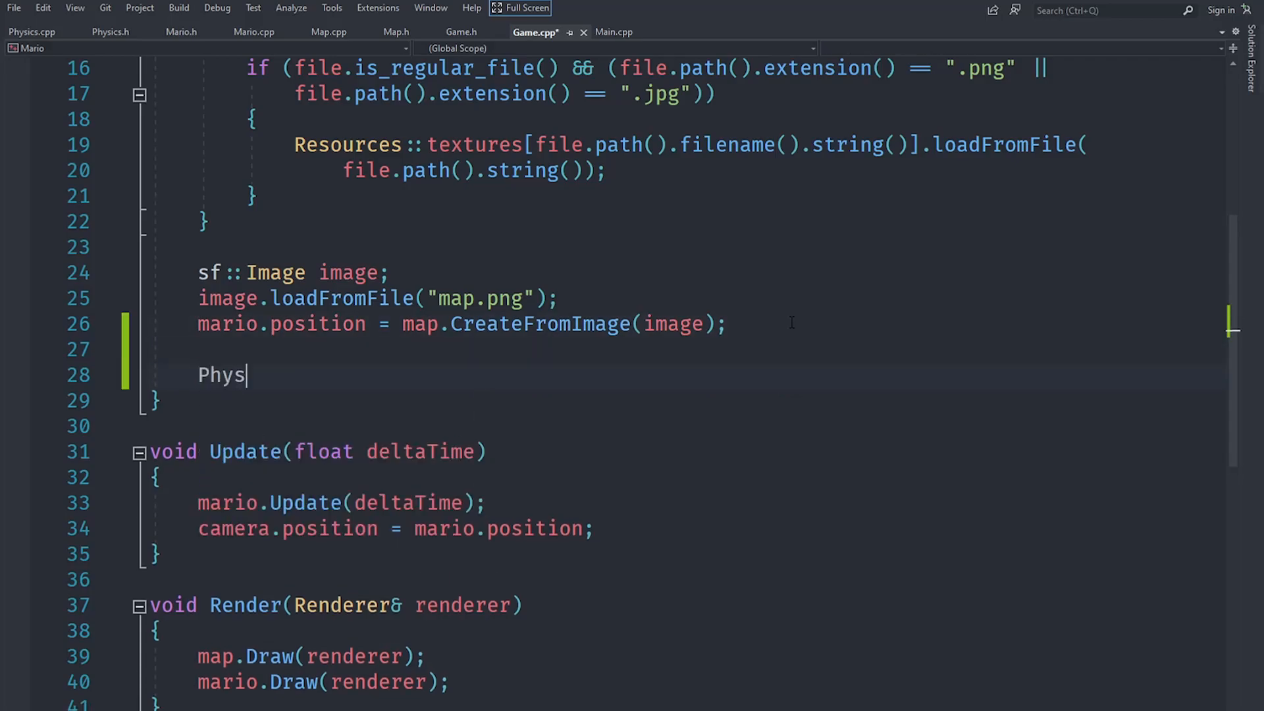
key(ctrl+z)
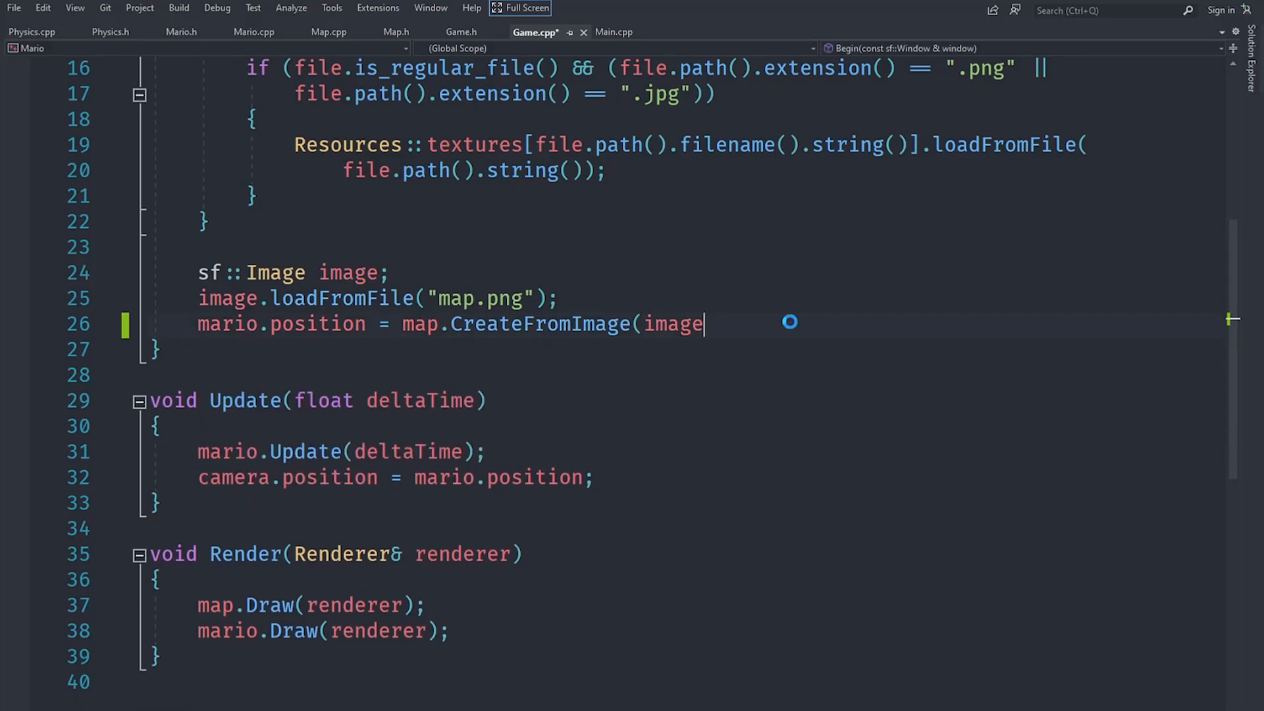
text();)
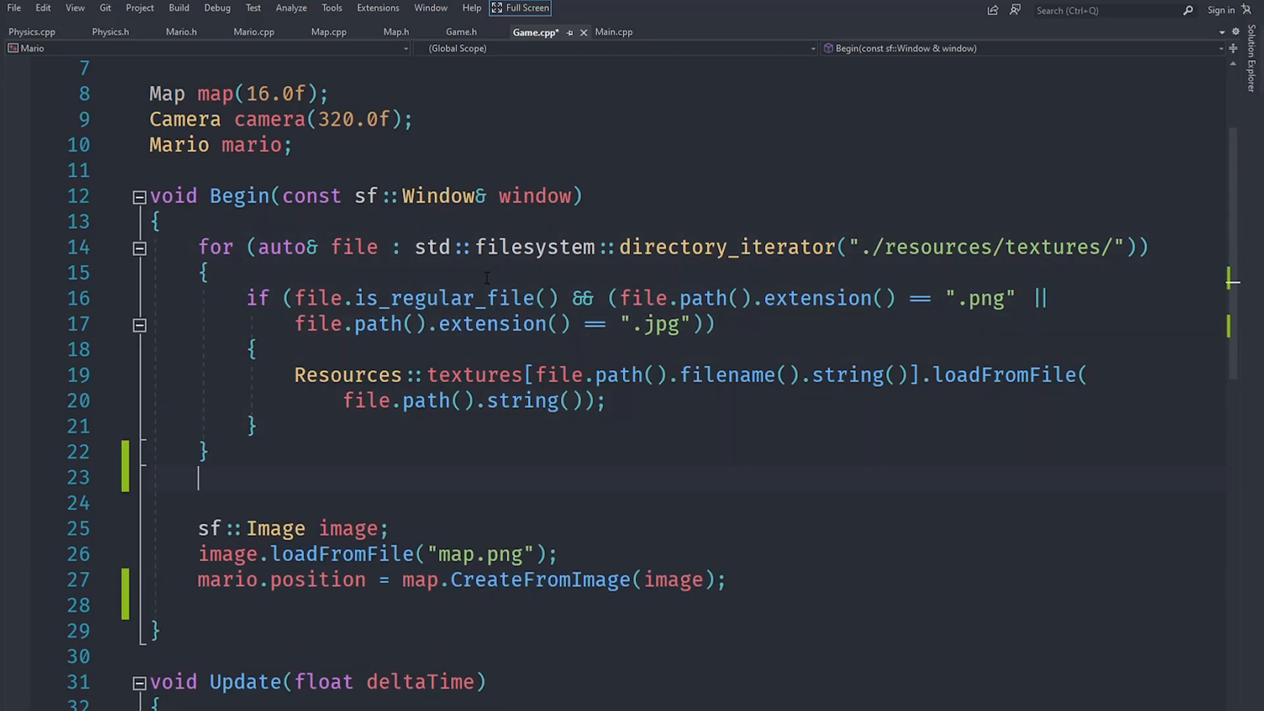
text(Physics::Init)
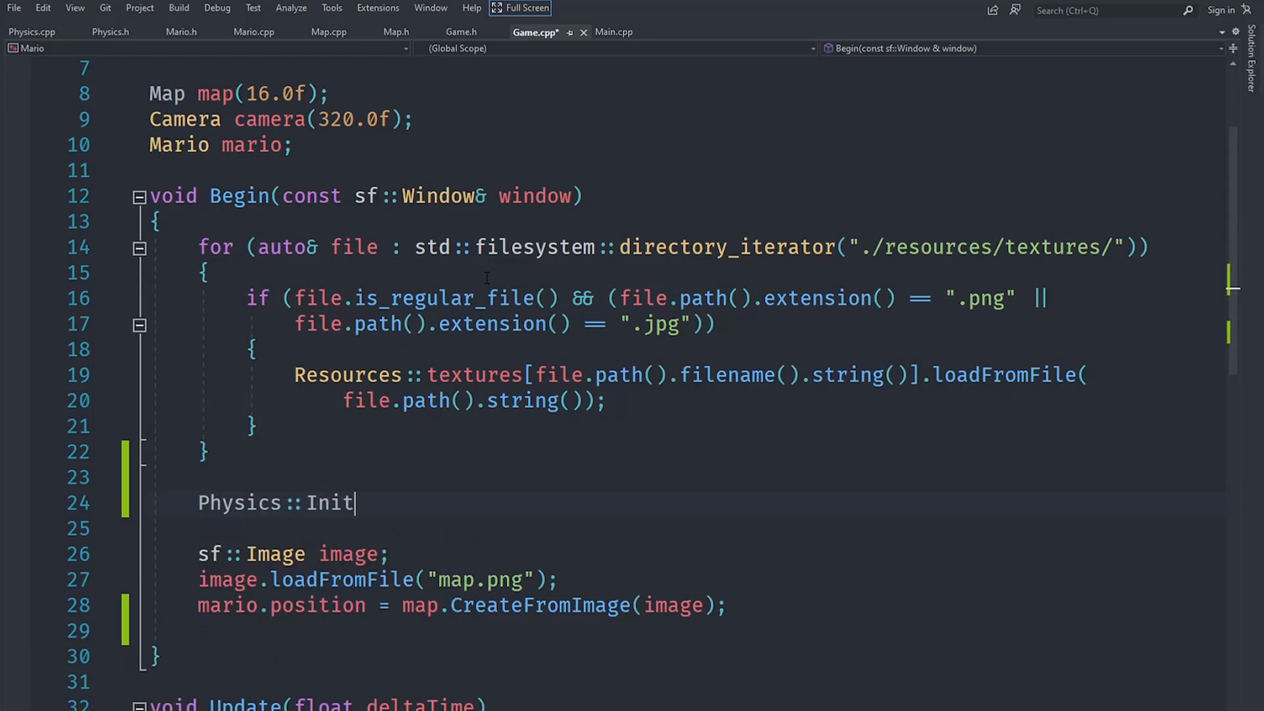
text(();)
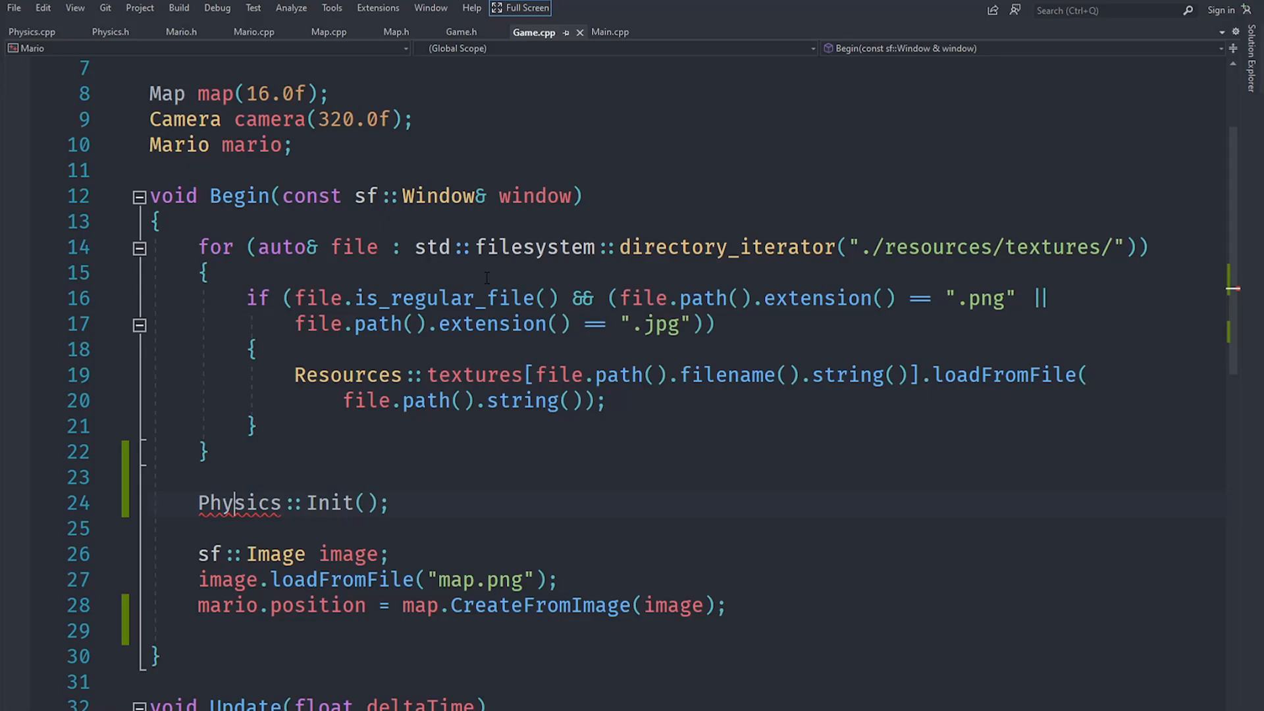
- Scroll through Game.cpp to check the changes and jump to the Mario class definition
scroll(up, 3)
text(#include "Physics.h")
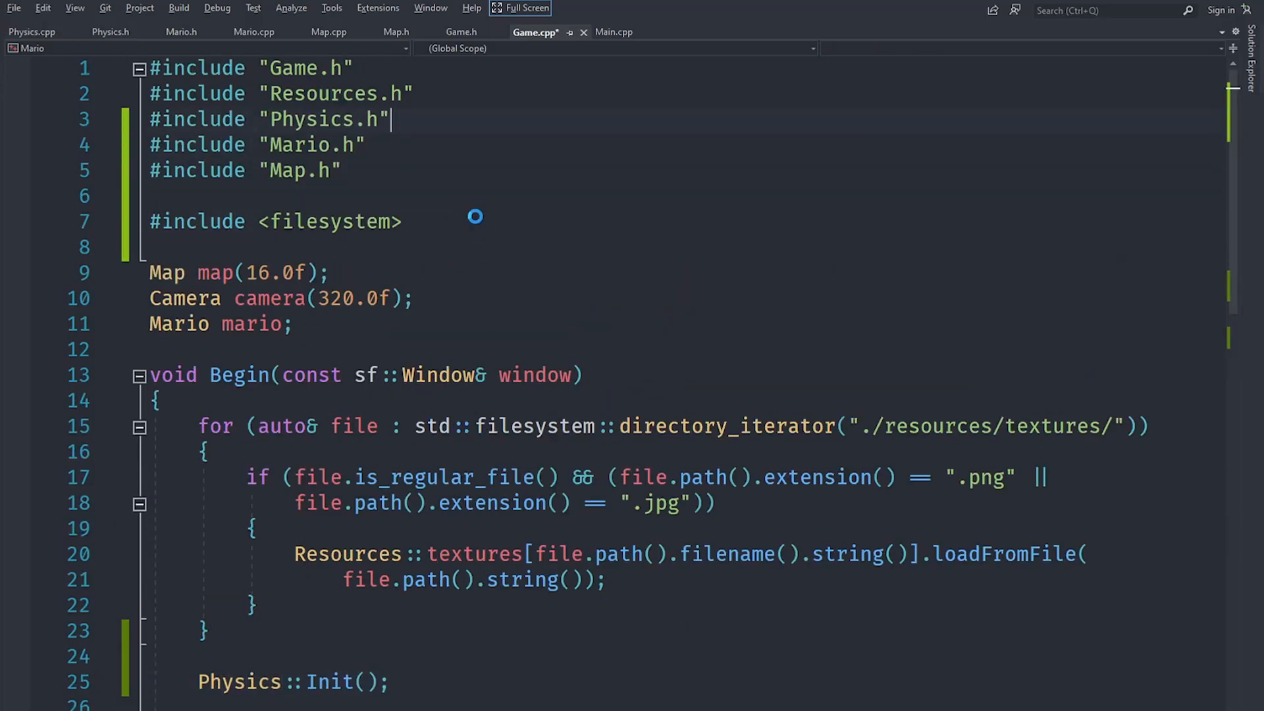
scroll(down, 3)
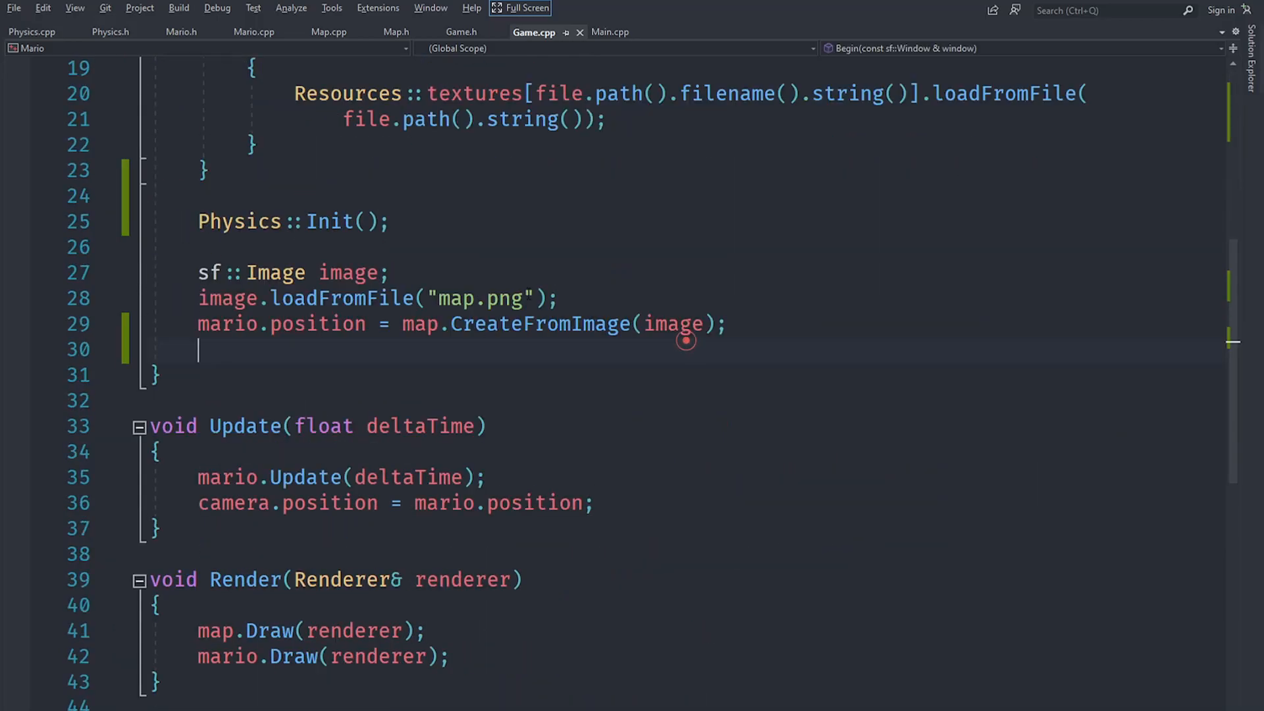
scroll(up, 3)
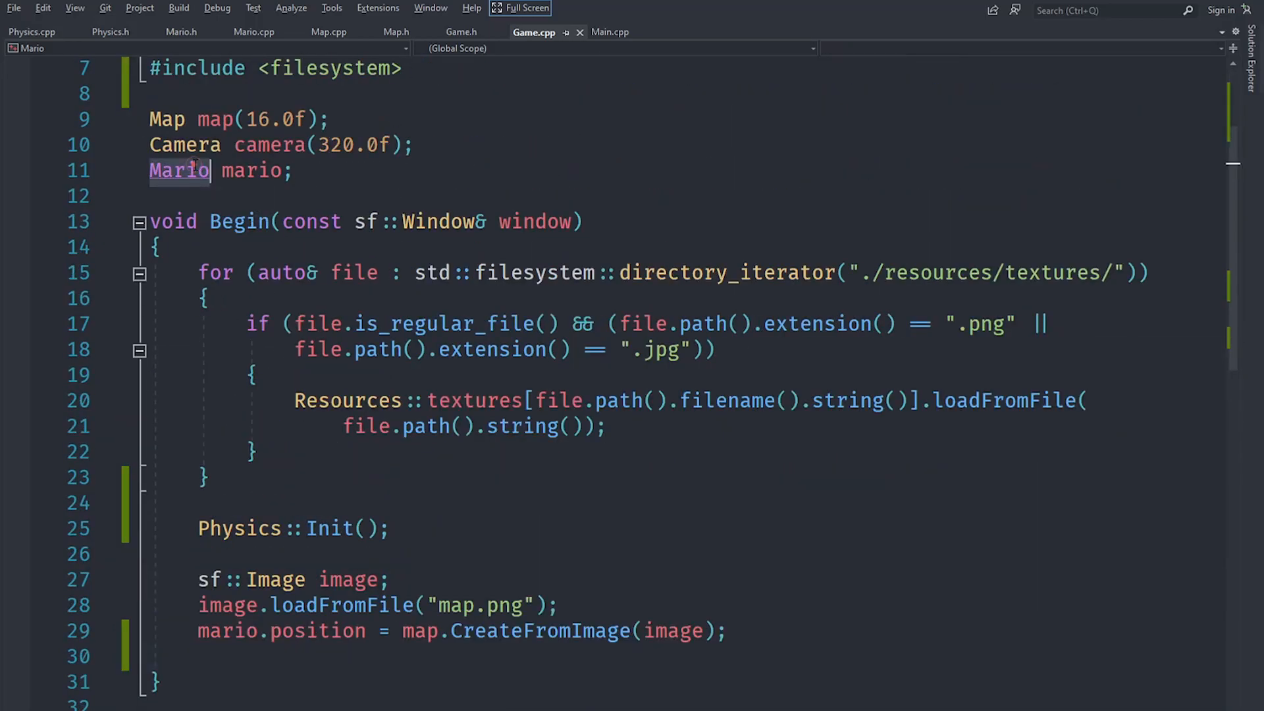
click(180, 31)
text(void Begin)
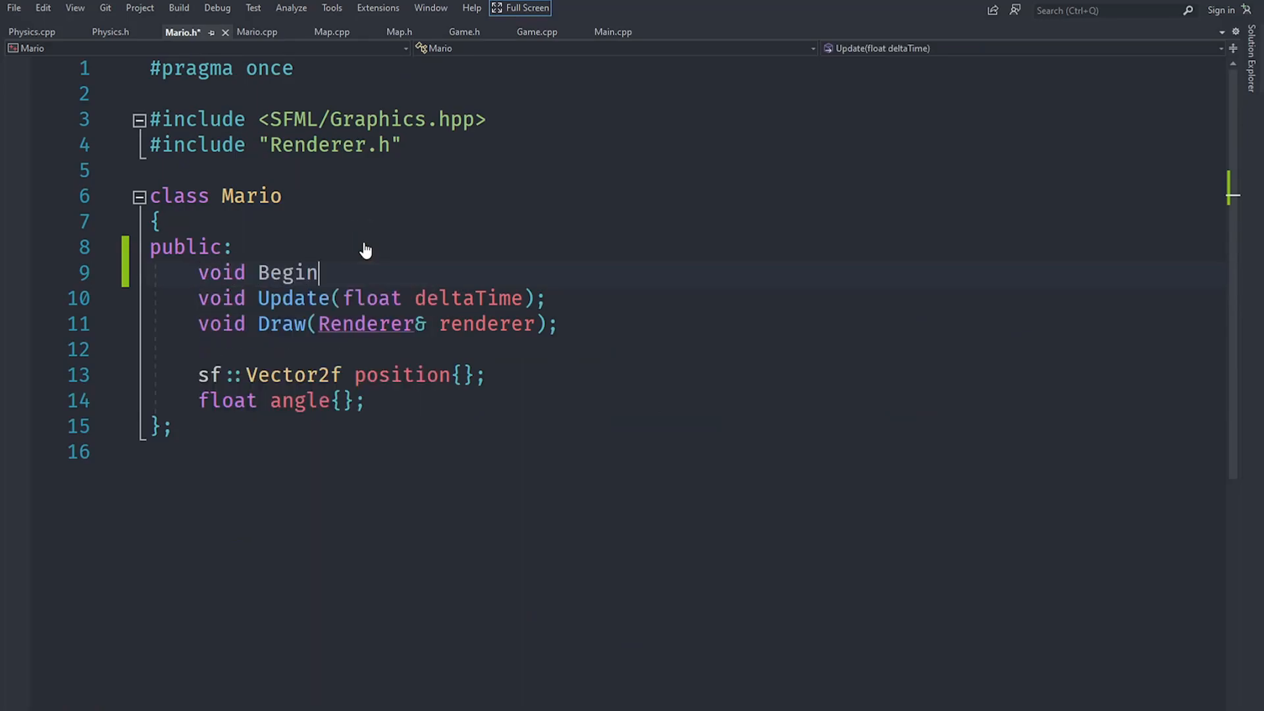
- Declare void Begin() in Mario.h, call mario.Begin() in Game's Begin, and start a Physics::Update call
text(();)
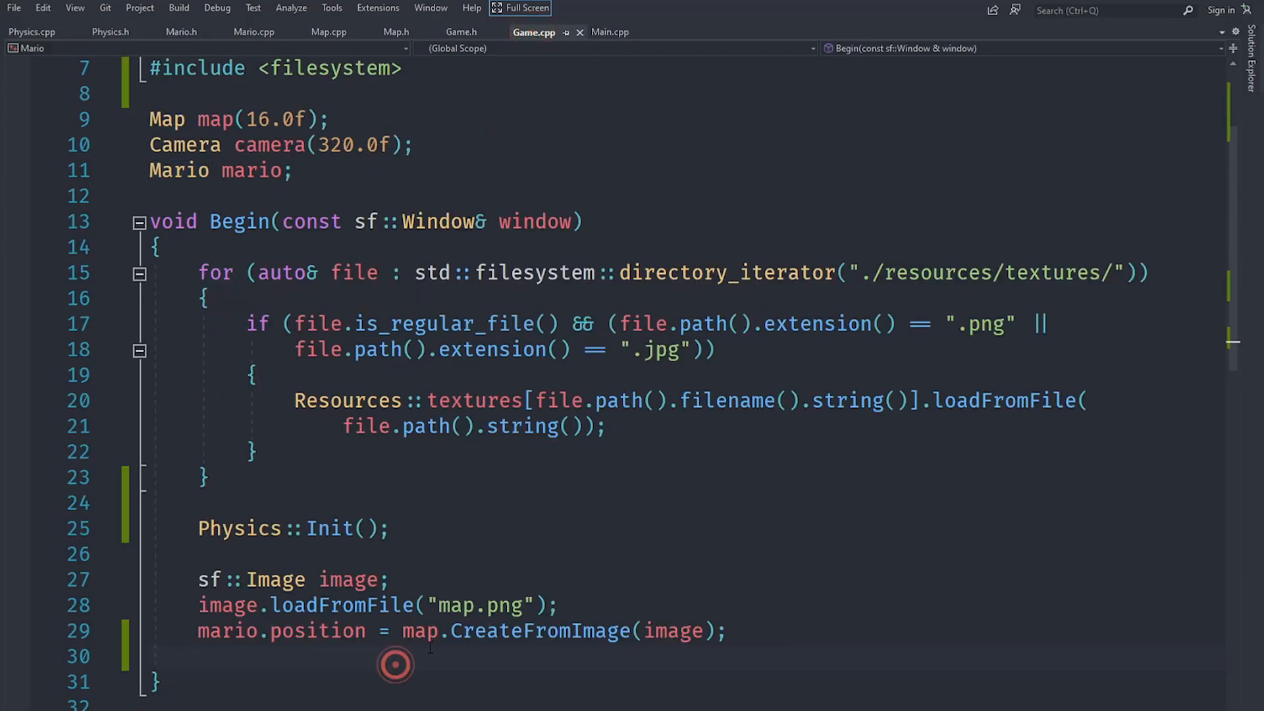
text(mario.Begin();)
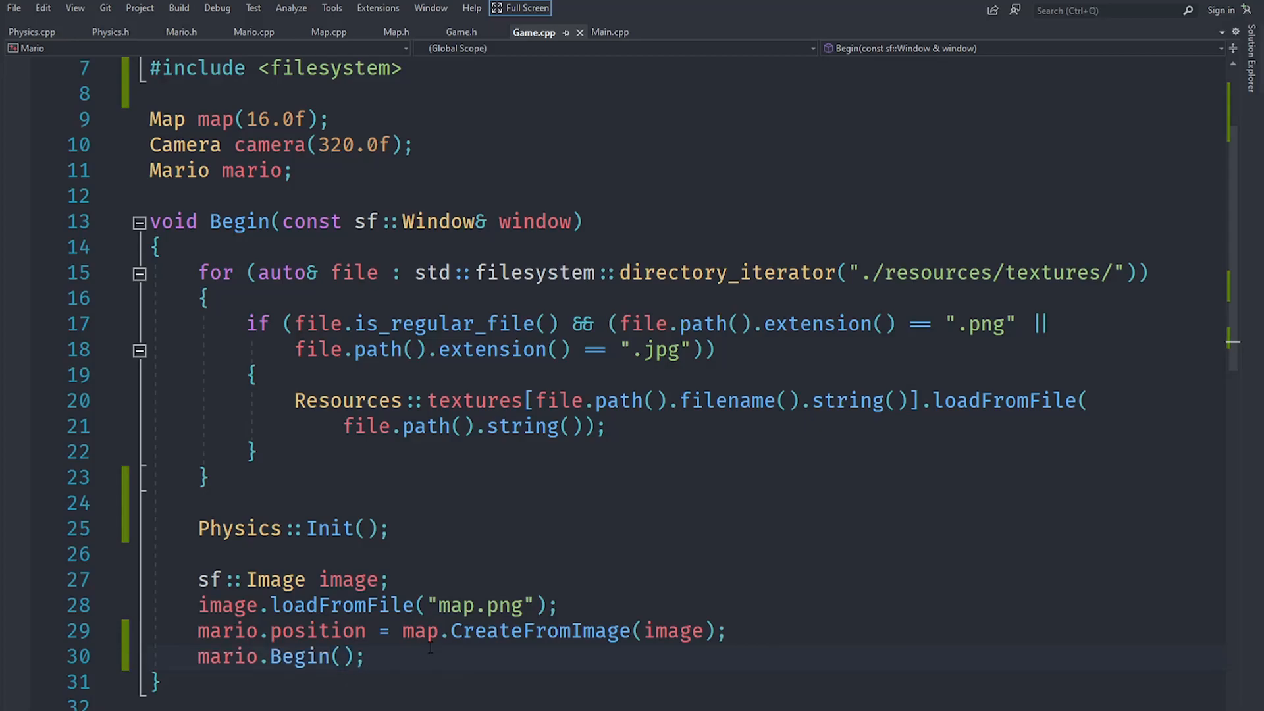
scroll(down, 3)
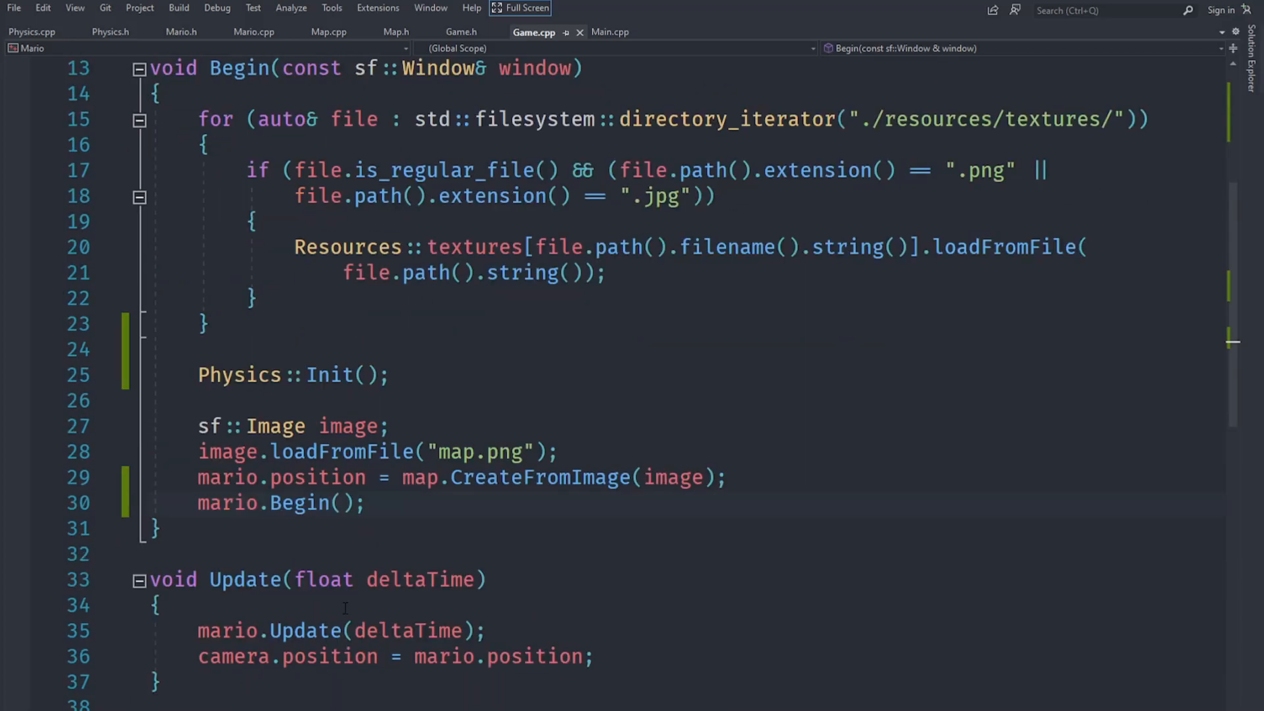
scroll(up, 3)
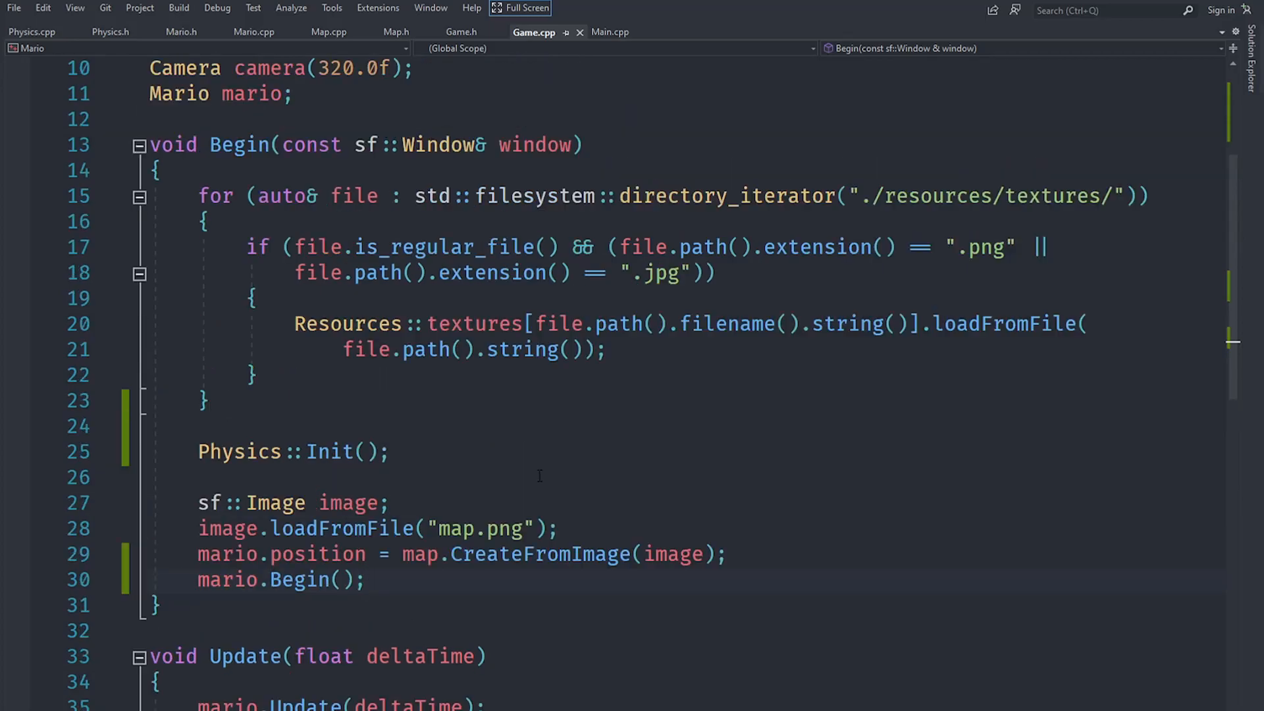
scroll(down, 3)
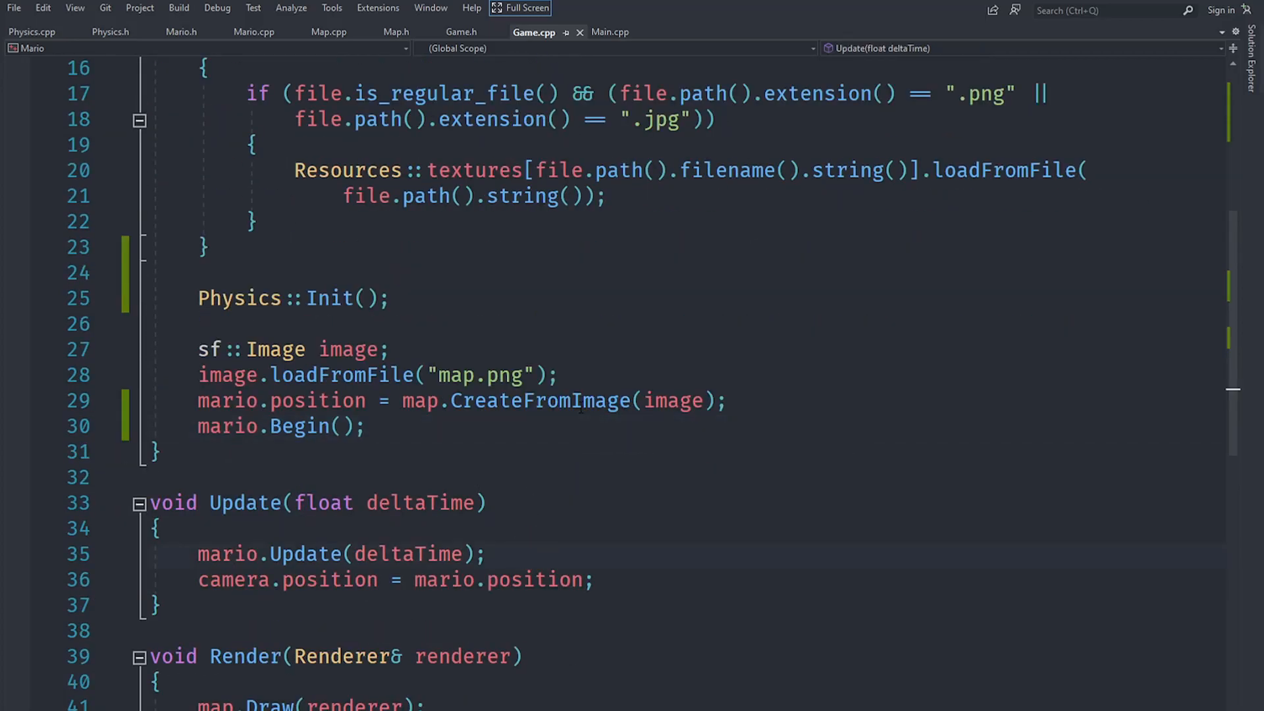
text(Physics::Update)
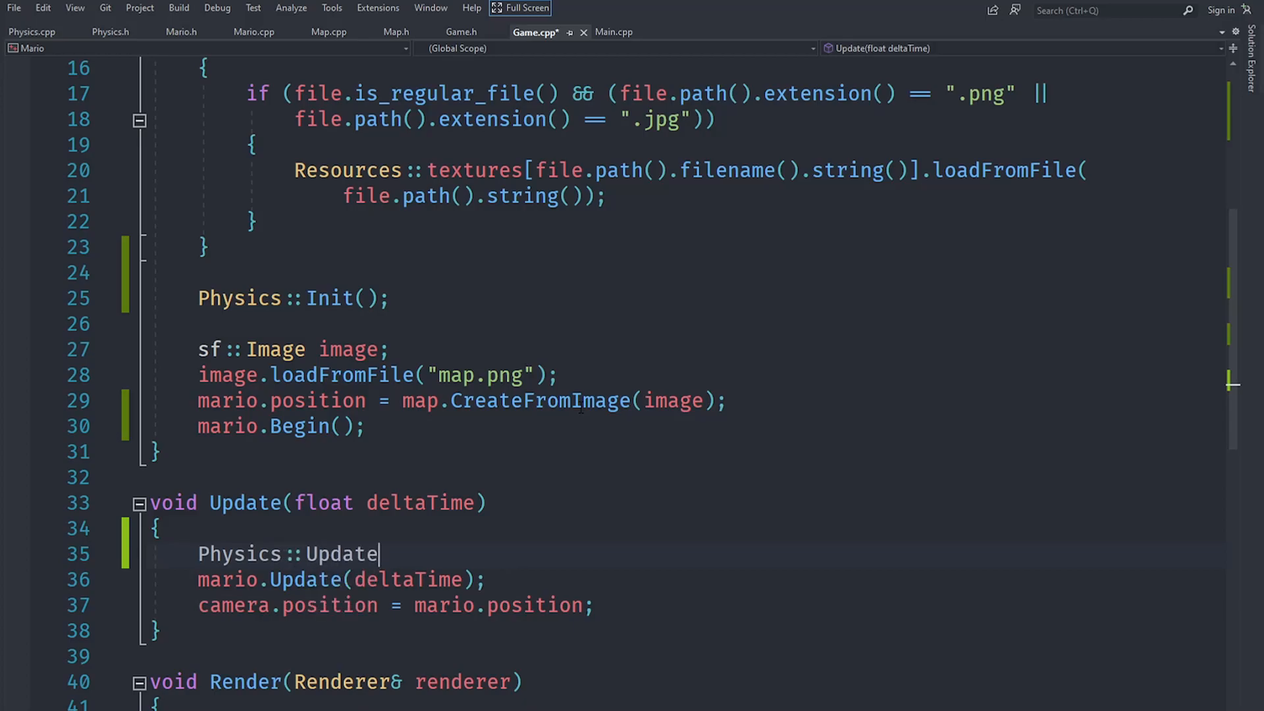
- Pass deltaTime as the argument to the Physics::Update call at the start of Game's Update
text((deltaTime))
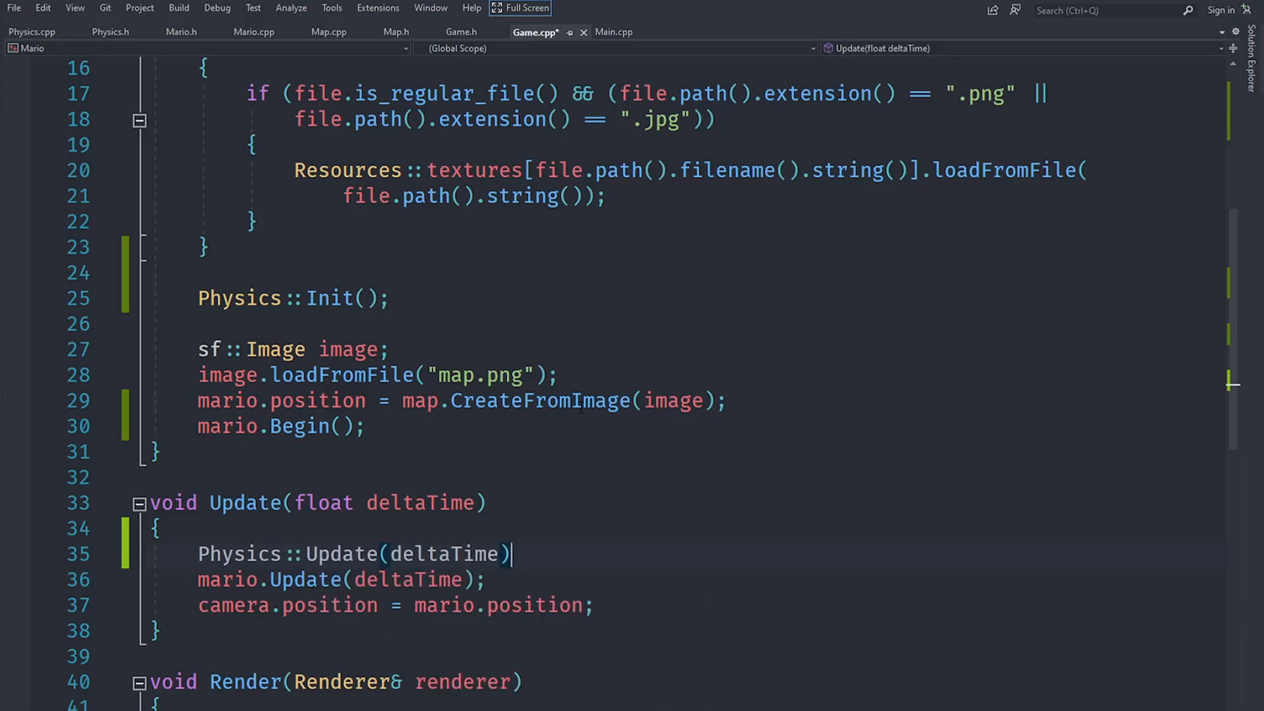
scroll(up, 3)
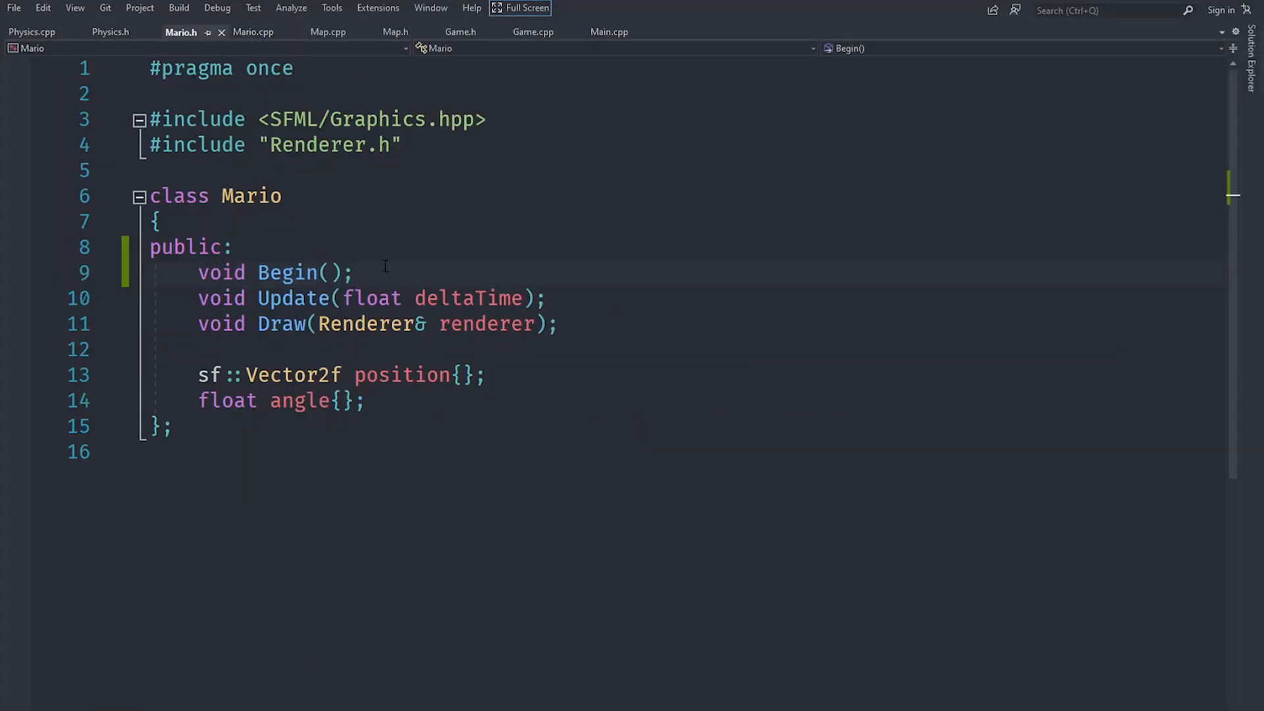
mouse_move(522, 233)
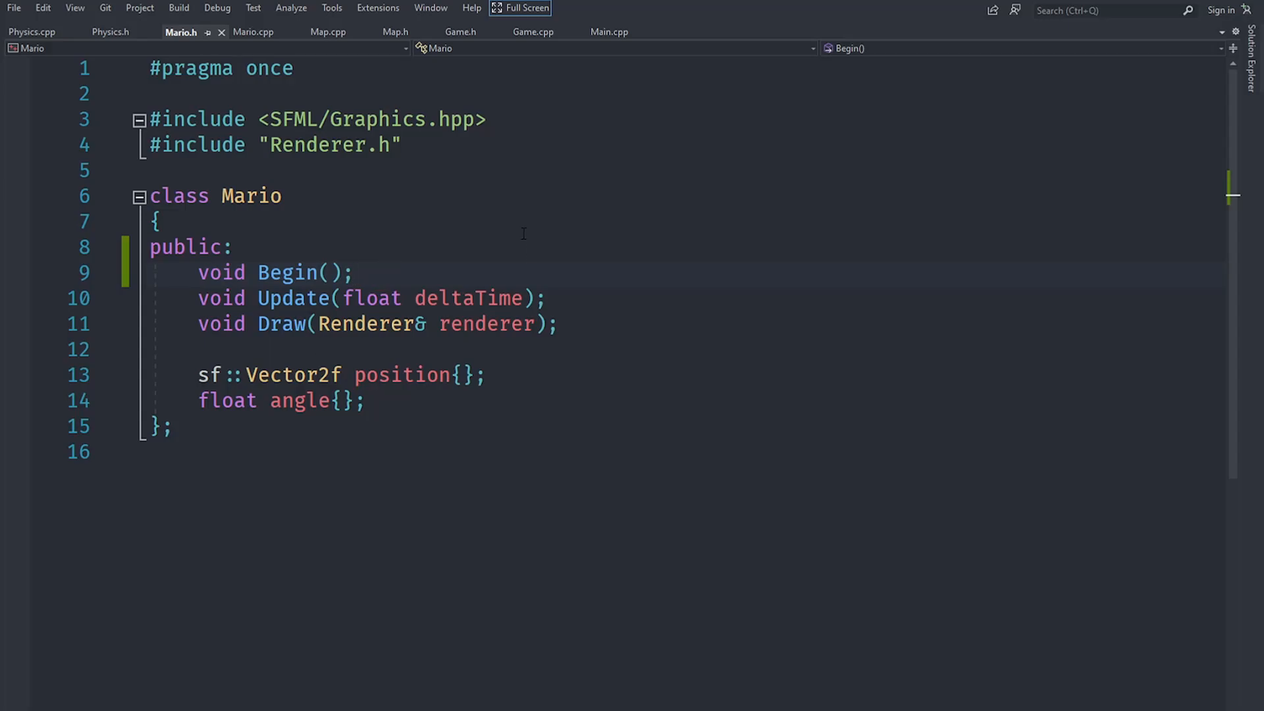